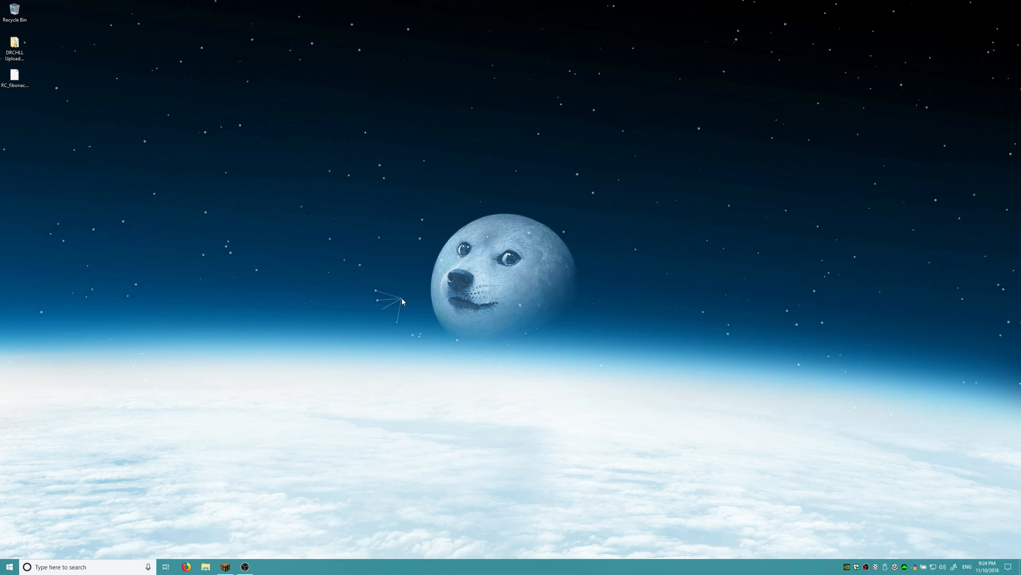
mouse_move(403, 301)
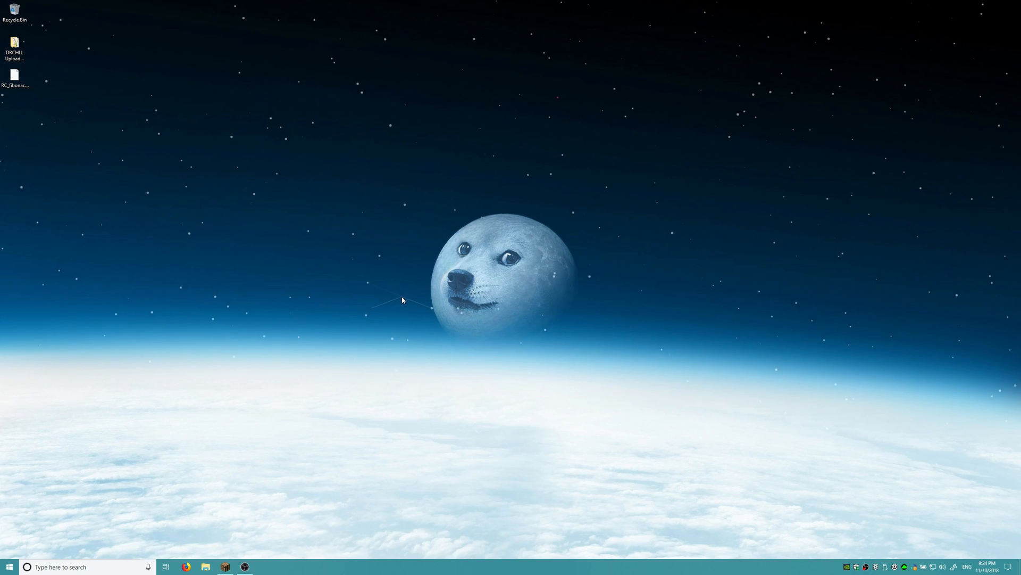
mouse_move(399, 284)
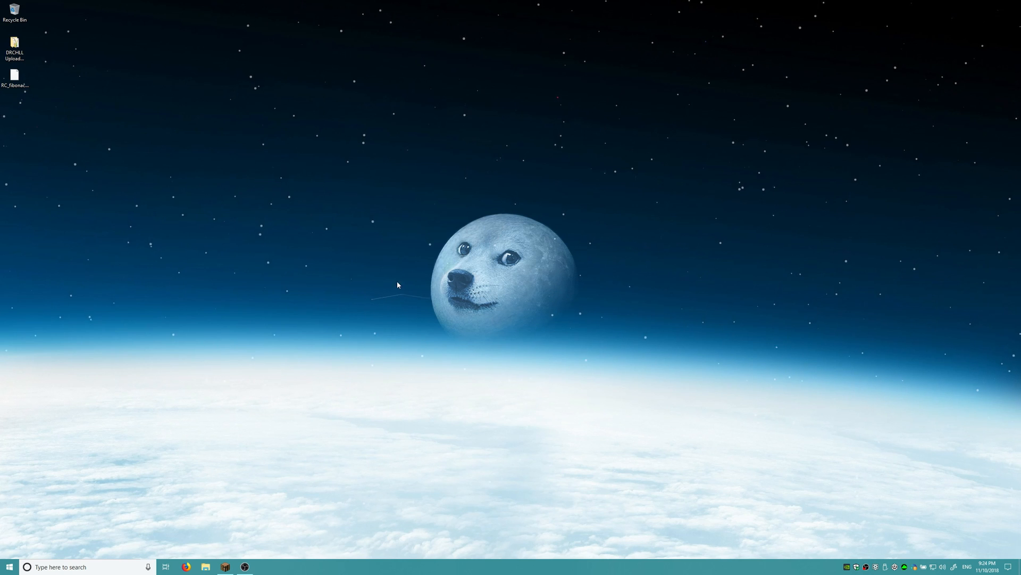
mouse_move(347, 197)
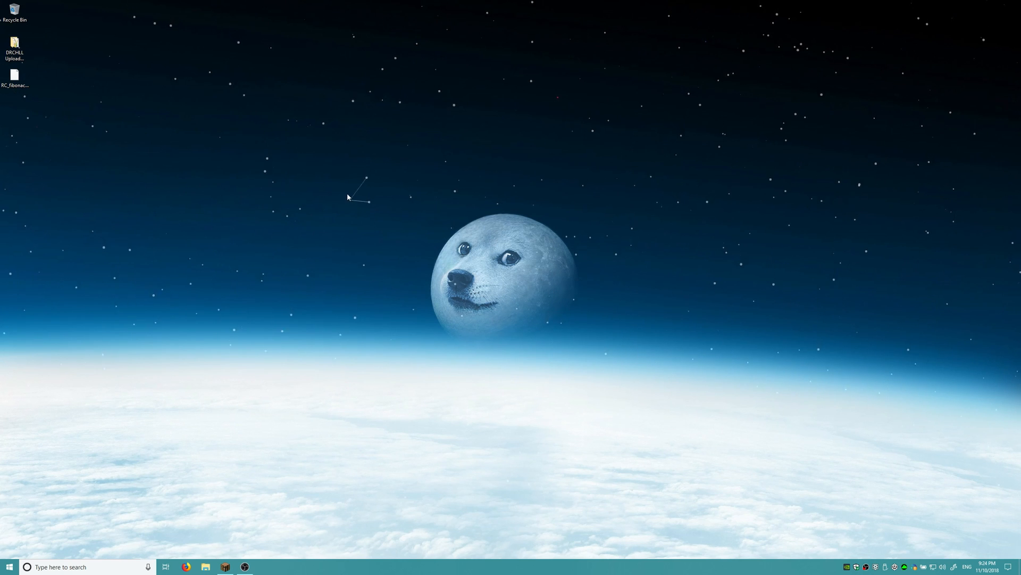
mouse_move(498, 172)
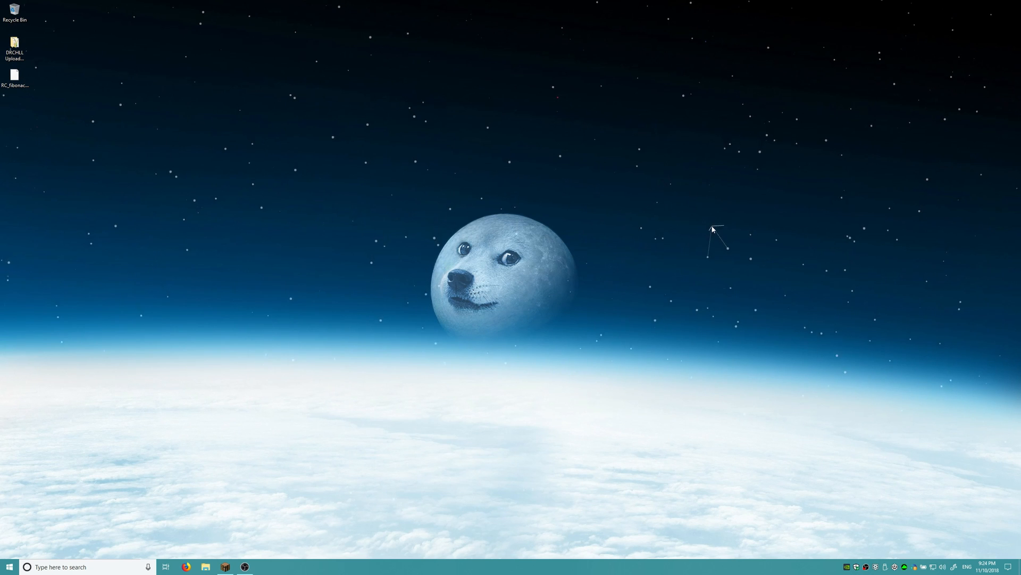
mouse_move(334, 202)
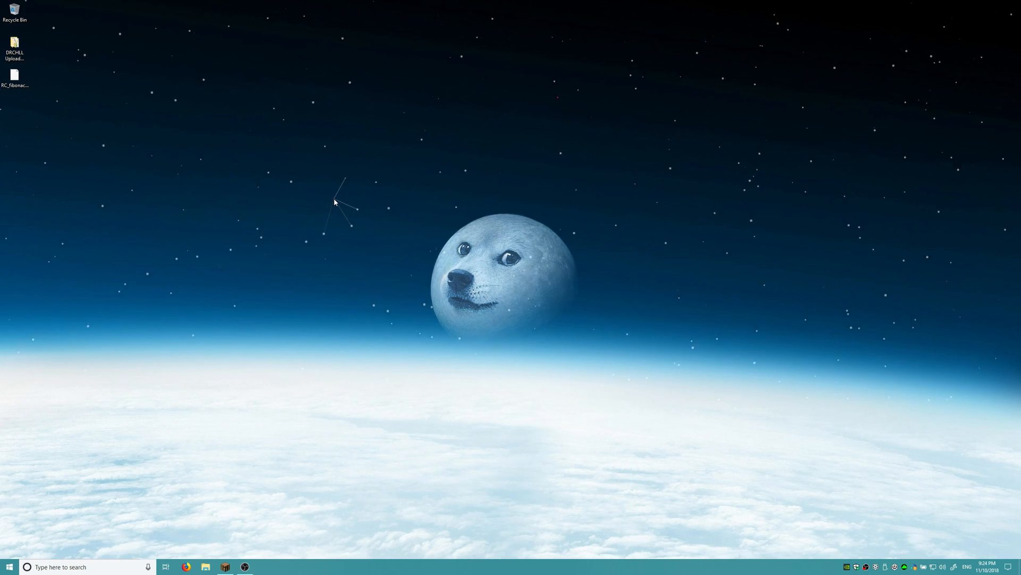
mouse_move(297, 155)
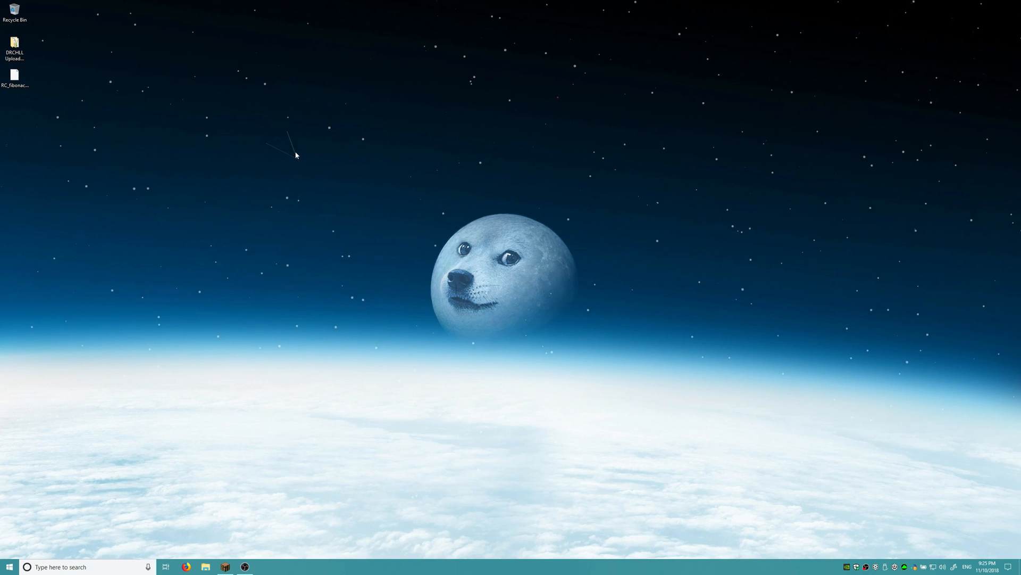
mouse_move(345, 145)
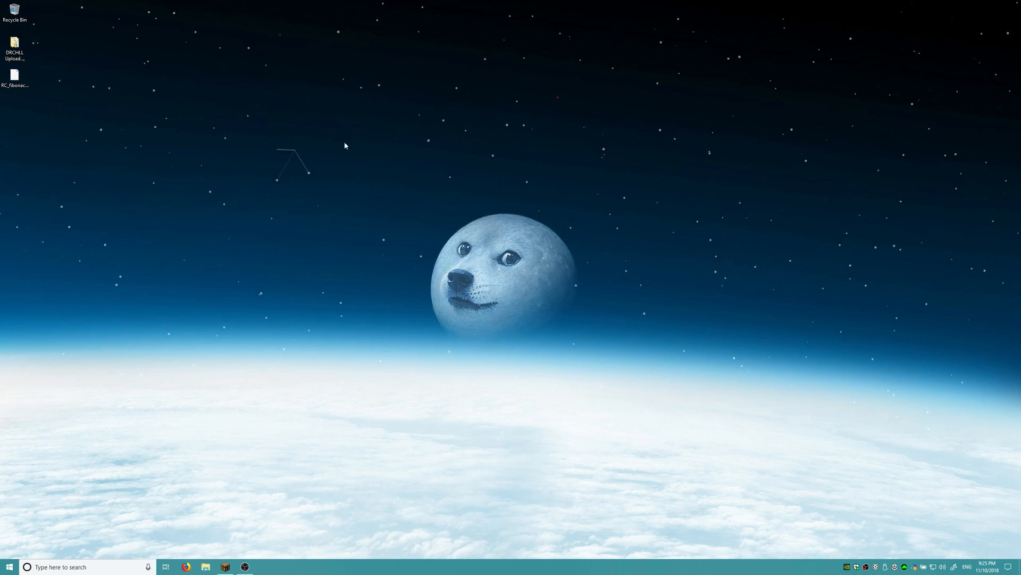
mouse_move(223, 163)
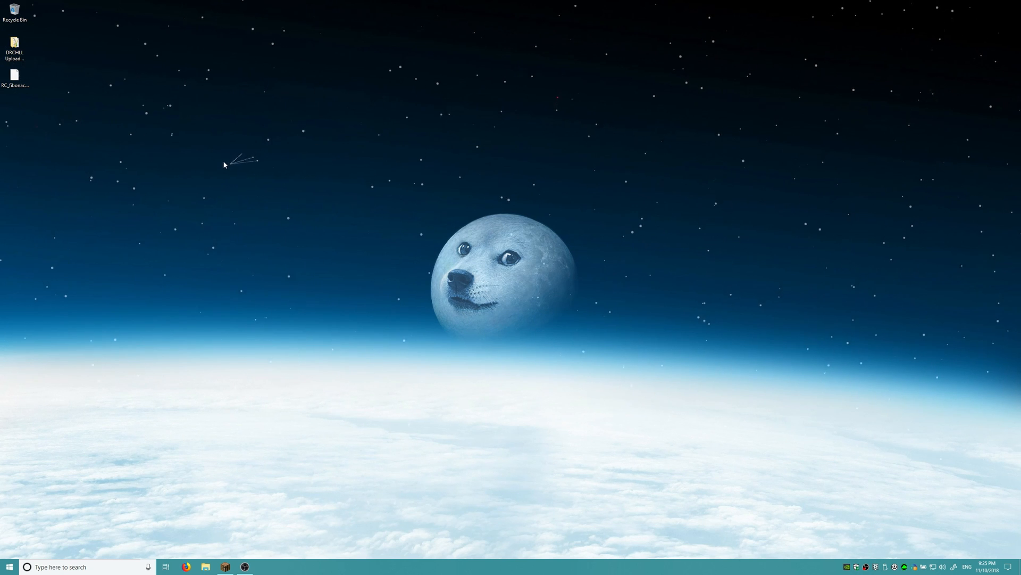
mouse_move(324, 140)
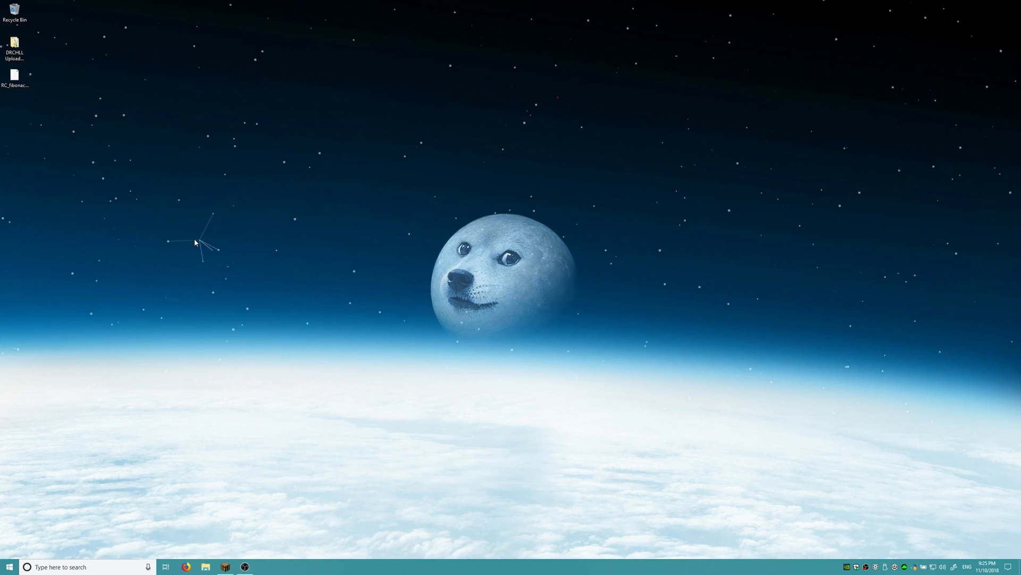
- Turn on the F3 debug overlay and run /tp @a while touring the redstone computer
click(226, 567)
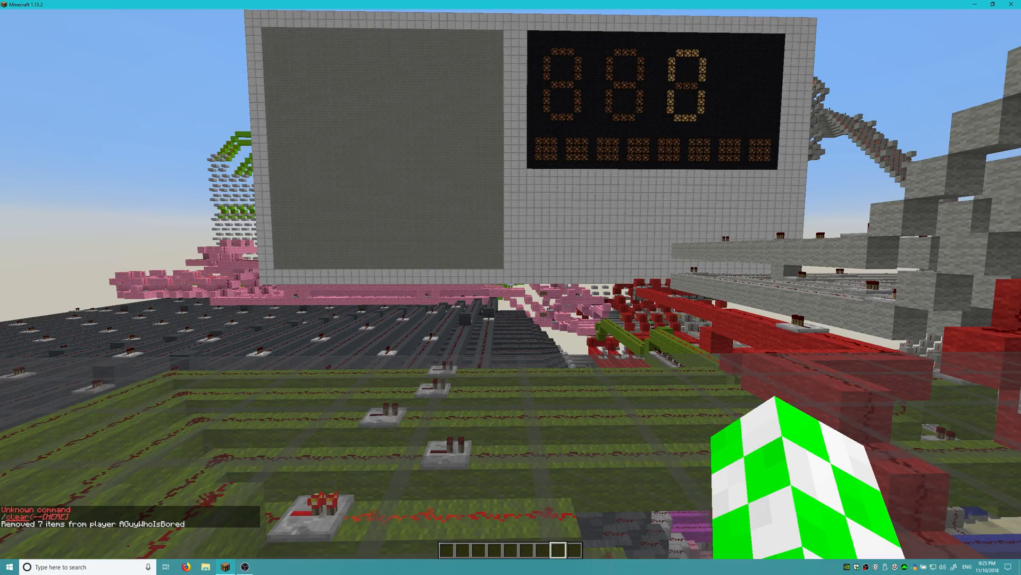
mouse_move(510, 286)
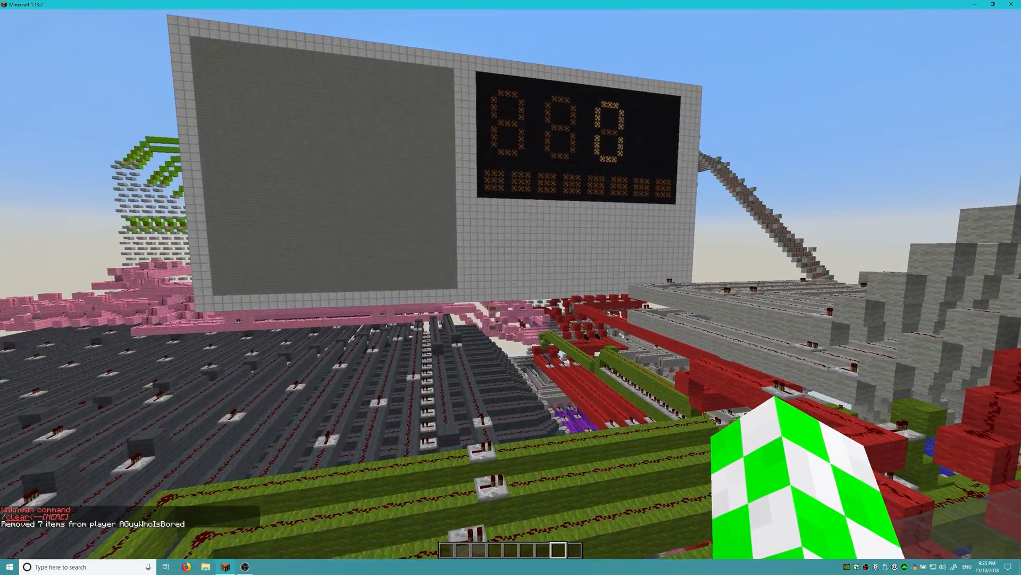
key(F3)
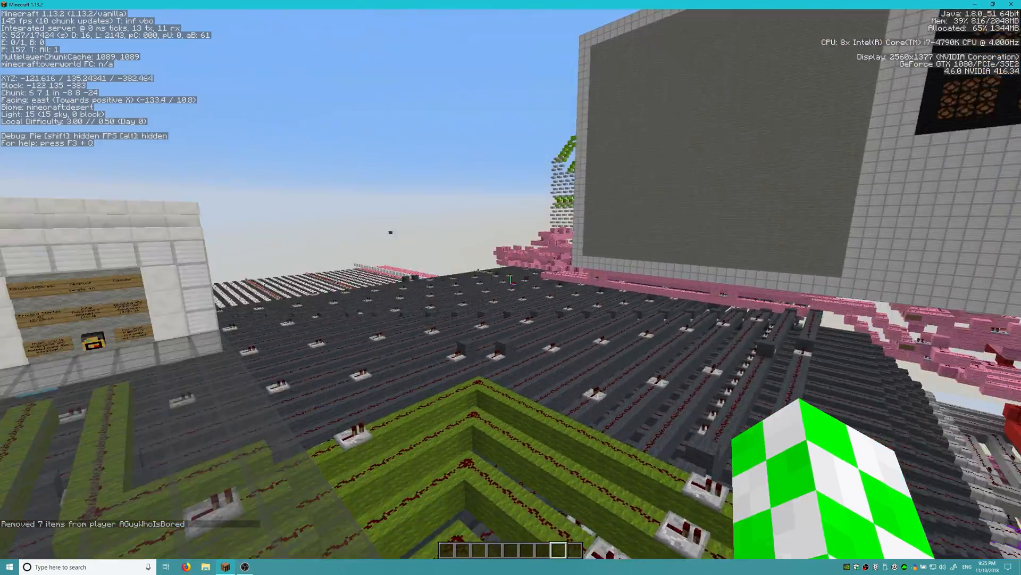
mouse_move(511, 280)
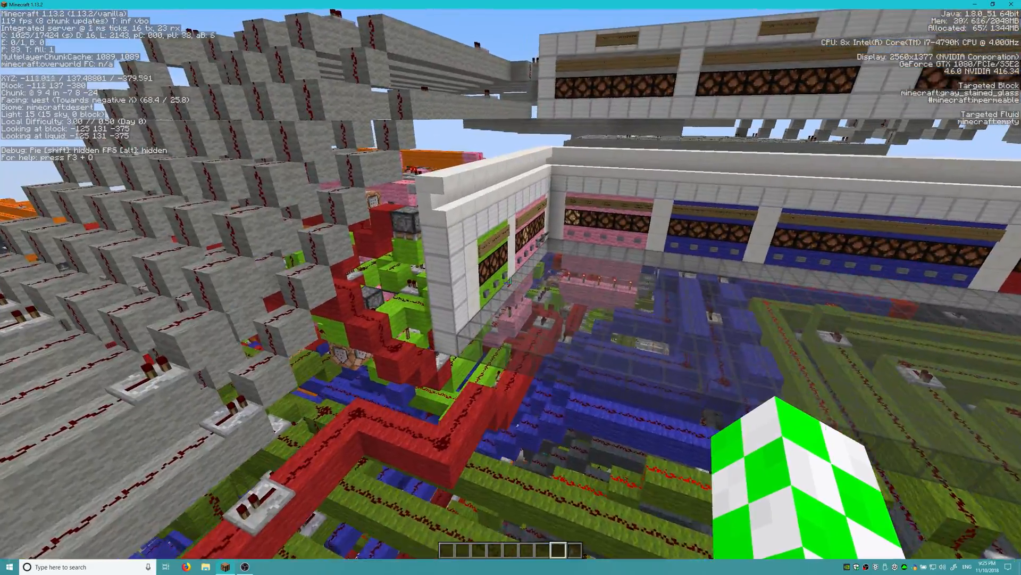
mouse_move(511, 287)
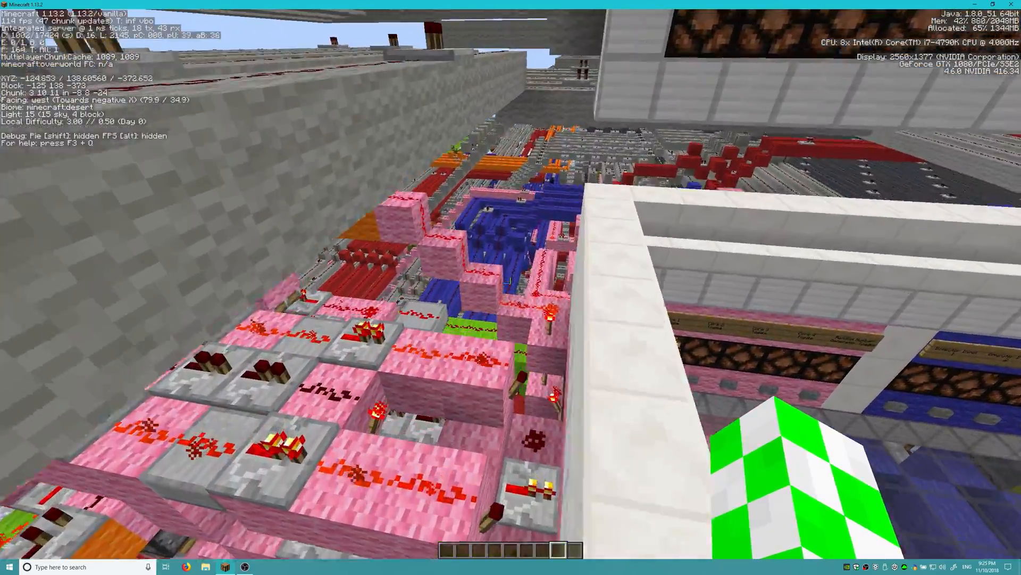
mouse_move(511, 280)
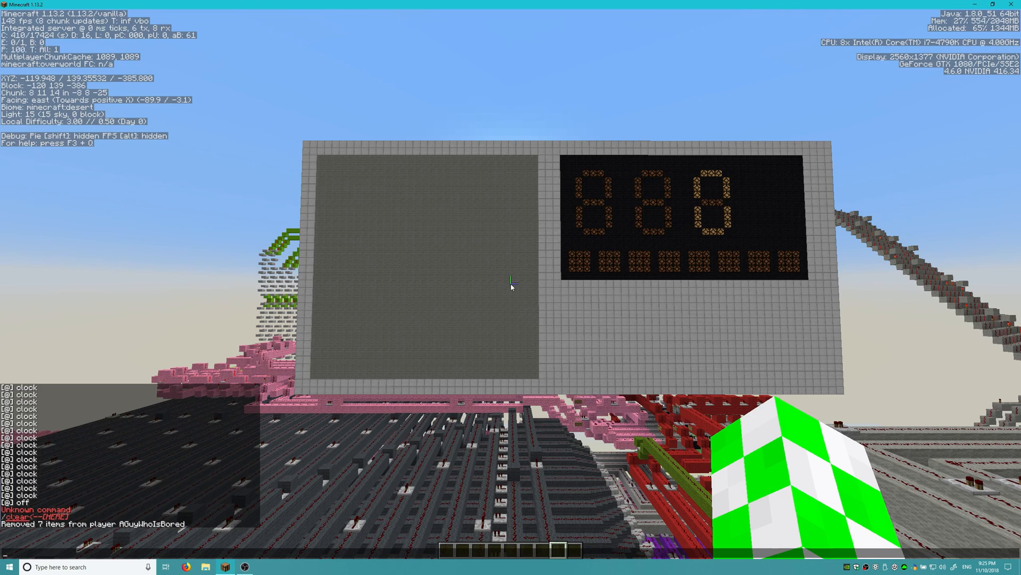
text(/tp @a)
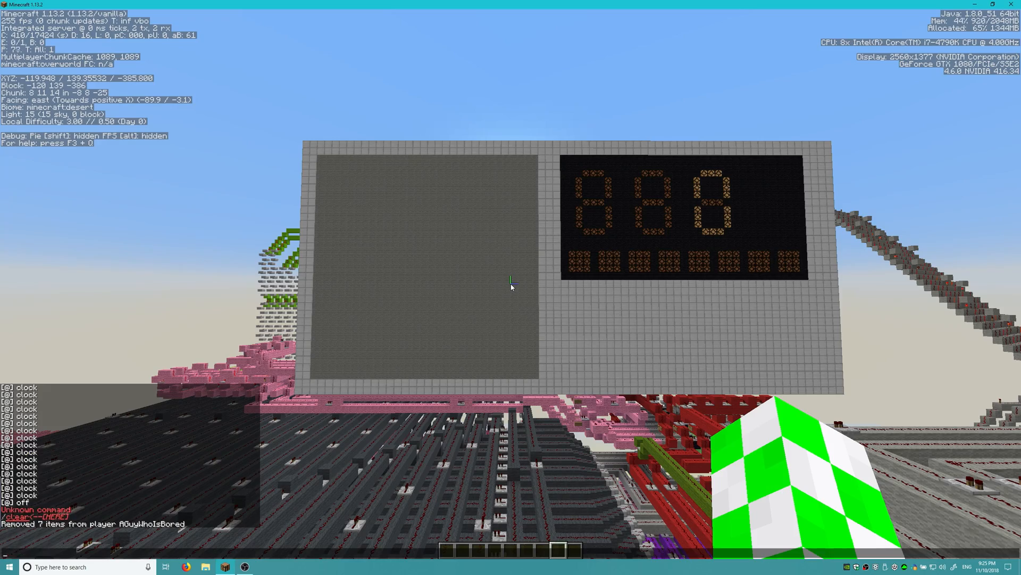
key(Escape)
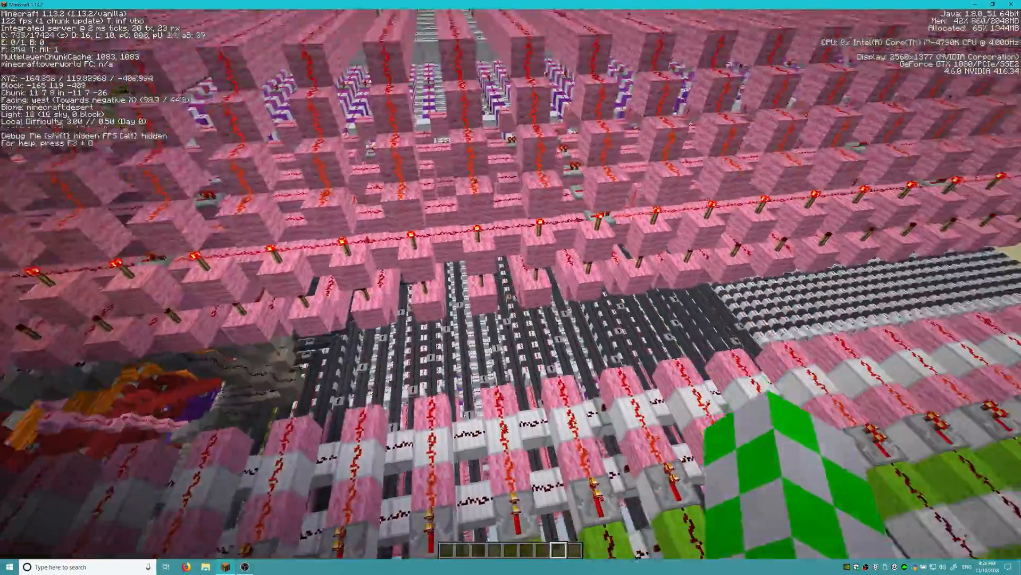
mouse_move(511, 287)
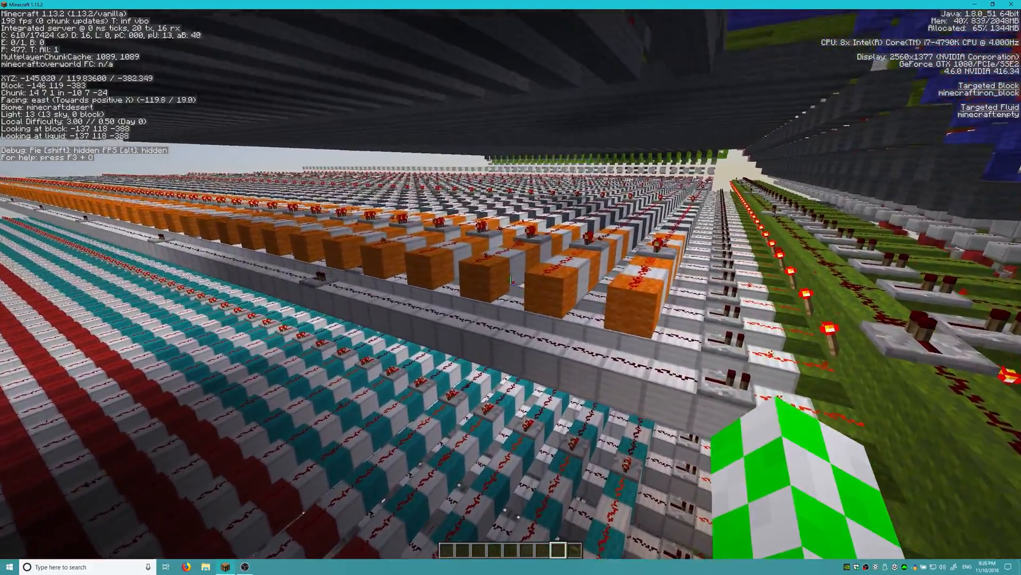
mouse_move(510, 280)
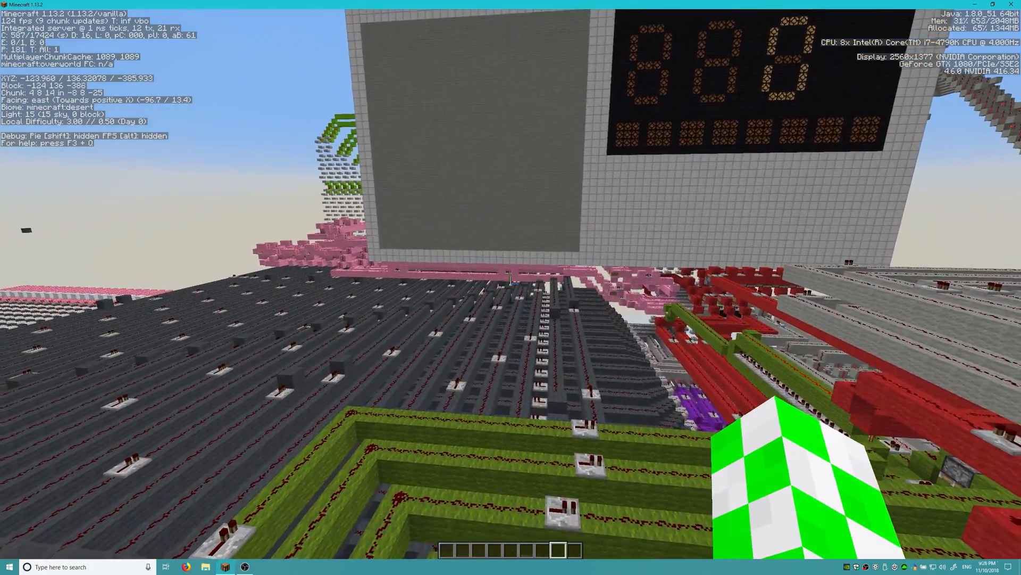
mouse_move(511, 280)
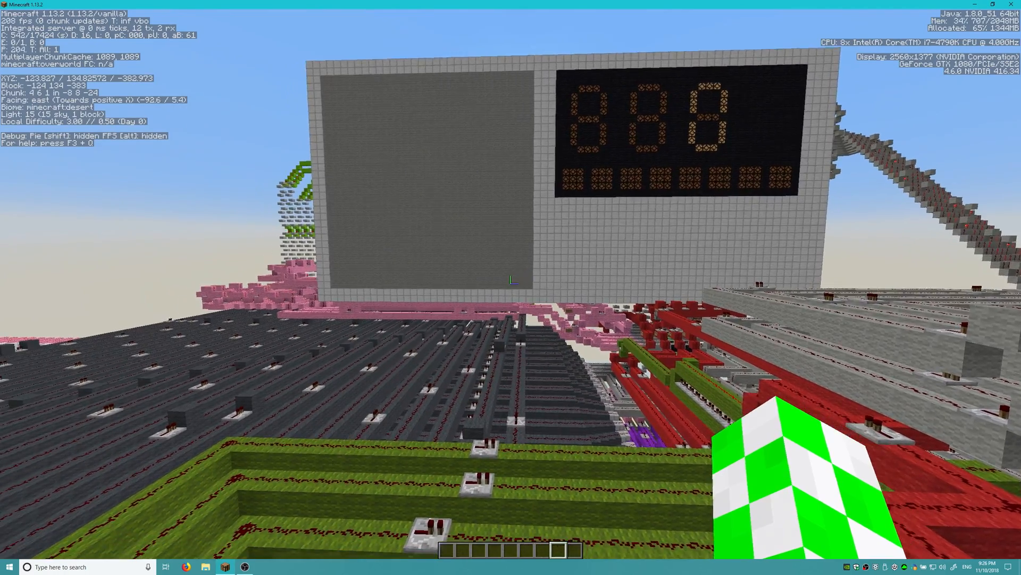
- Leave the game and open the DRCHLL Uploader v1.1a folder from the desktop
key(e)
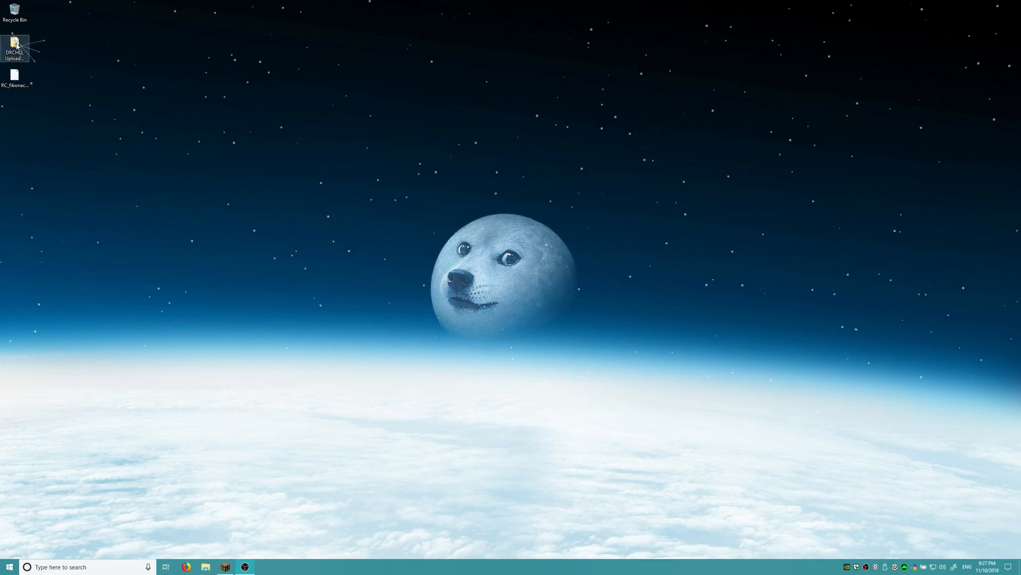
double_click(15, 42)
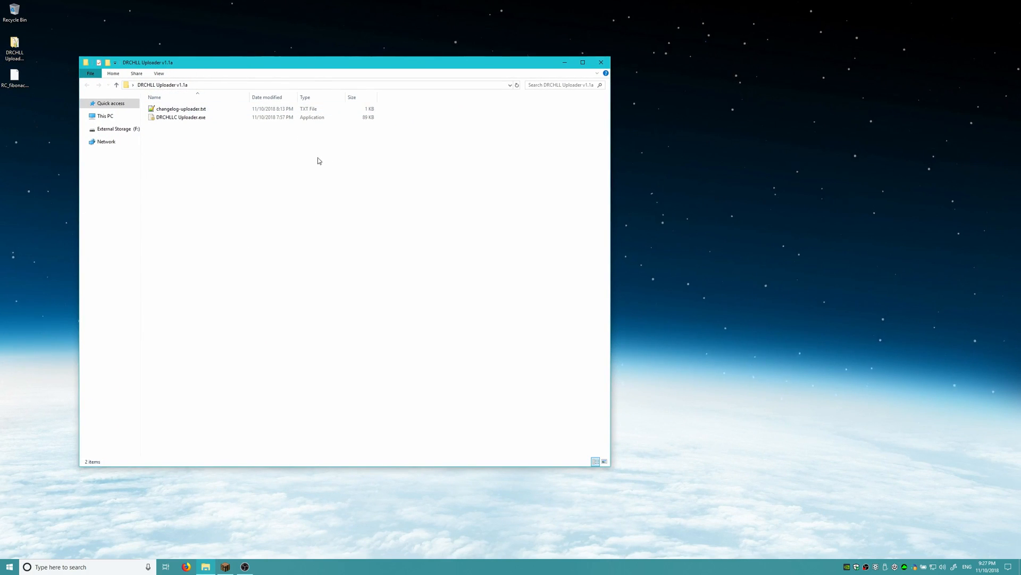
mouse_move(308, 203)
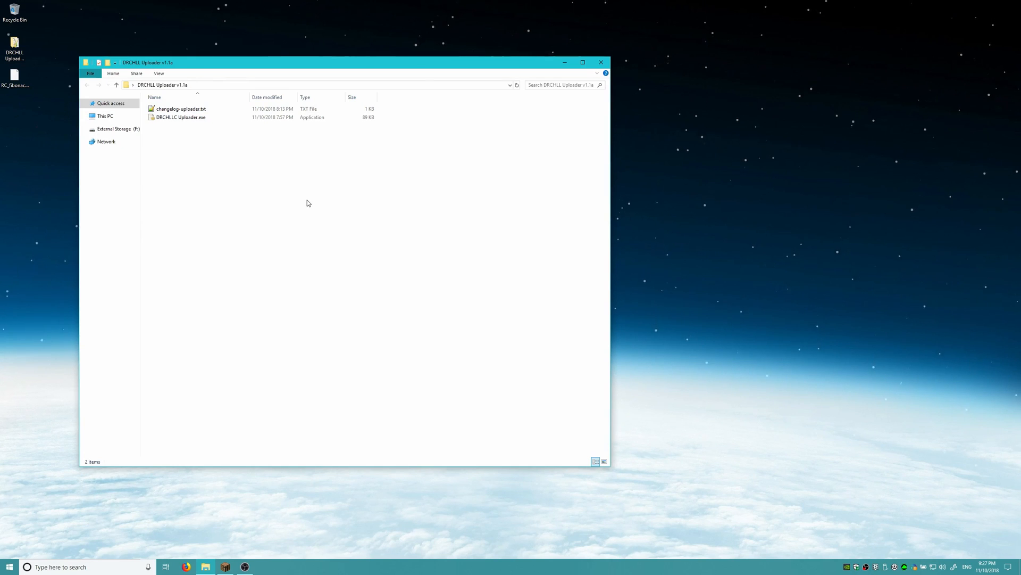
mouse_move(271, 162)
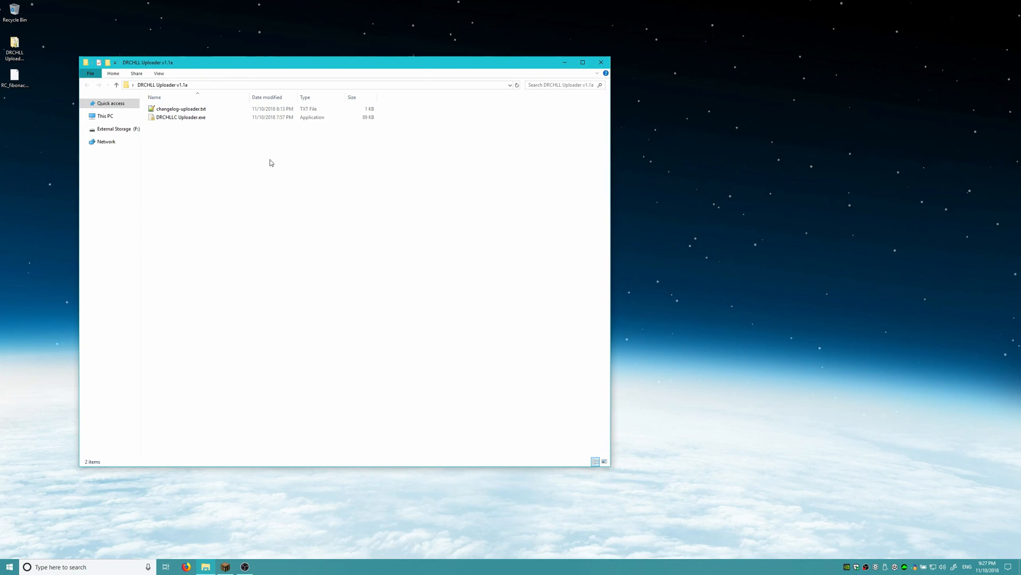
mouse_move(239, 138)
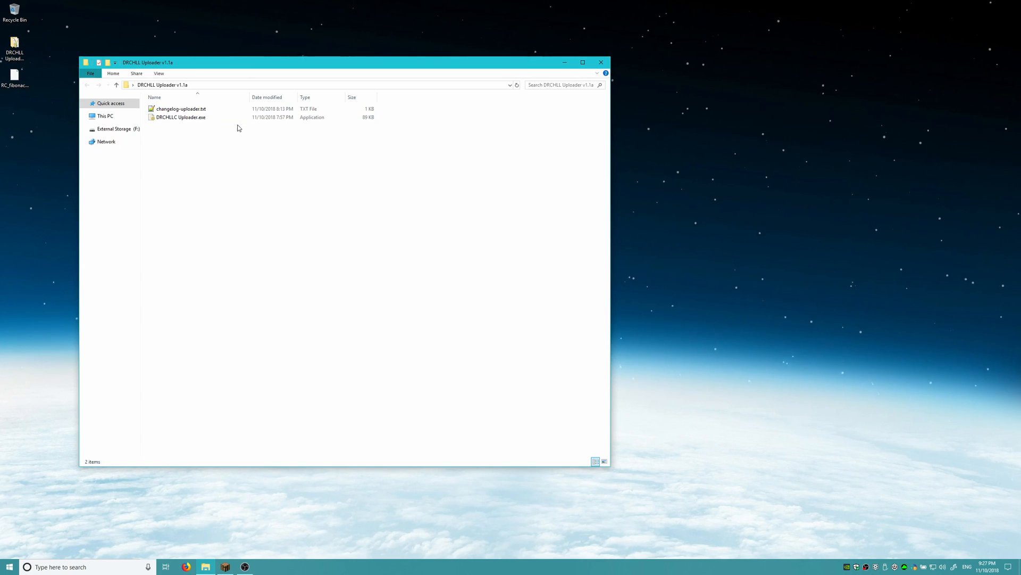
- Launch DRCHLLC Uploader v1.1a and move its console to the upper left, ready for arguments
double_click(181, 117)
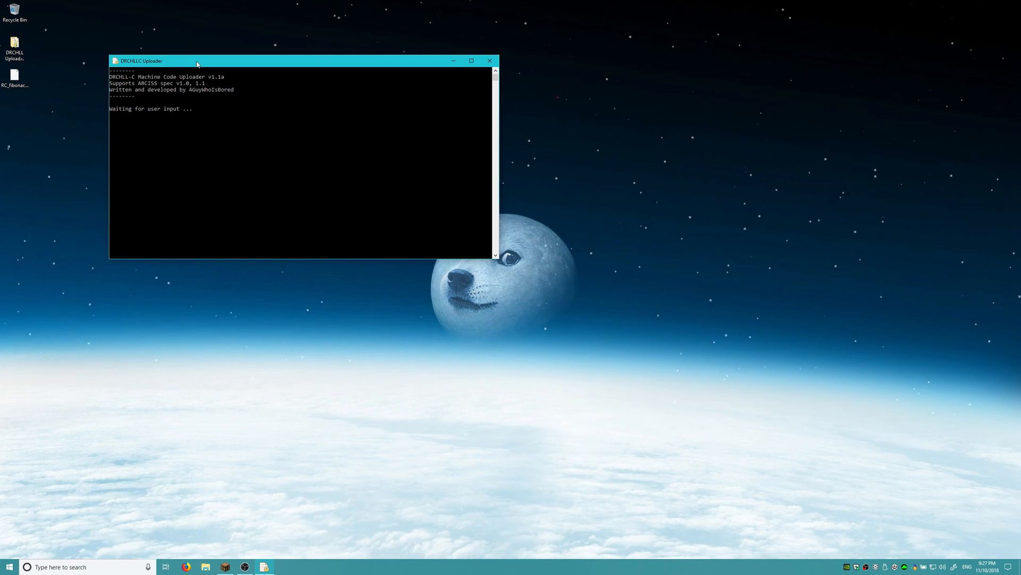
mouse_move(253, 77)
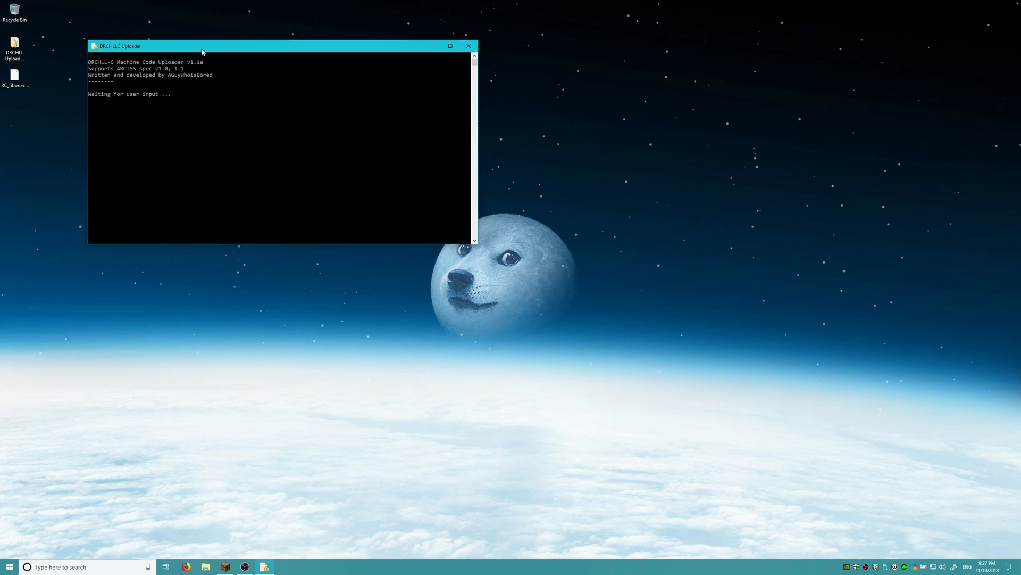
drag(202, 46, 153, 122)
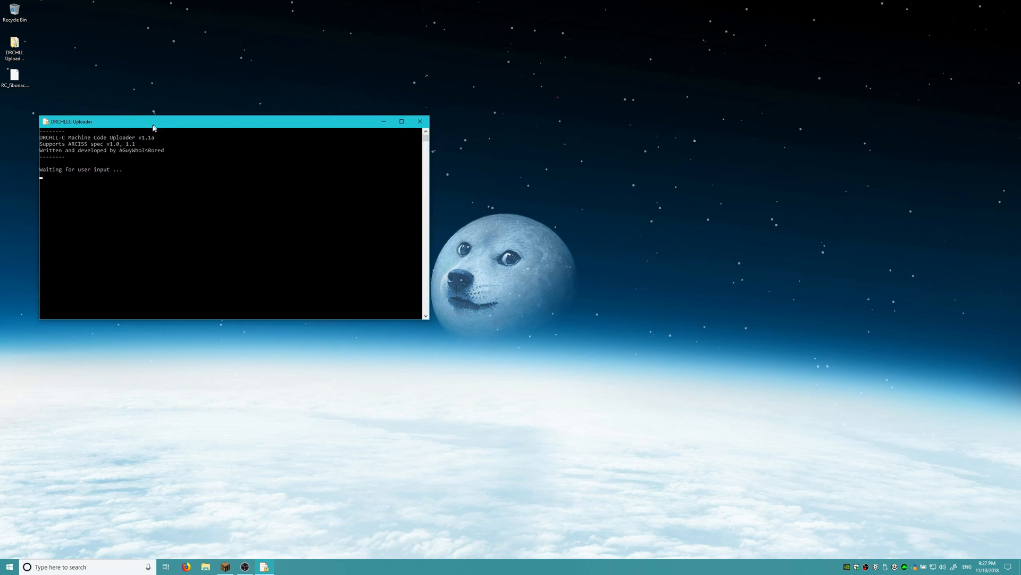
drag(153, 121, 148, 122)
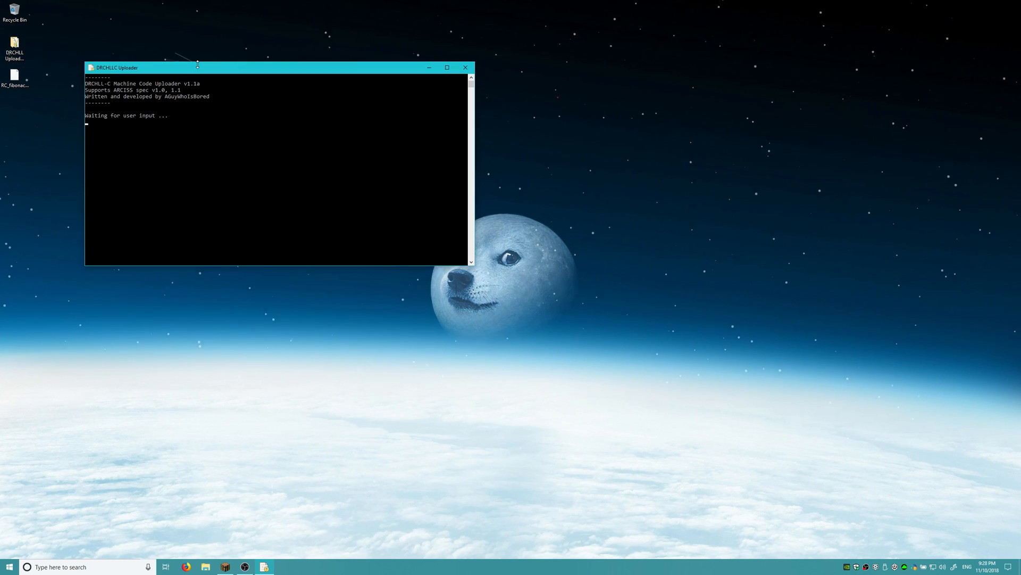
drag(197, 67, 172, 37)
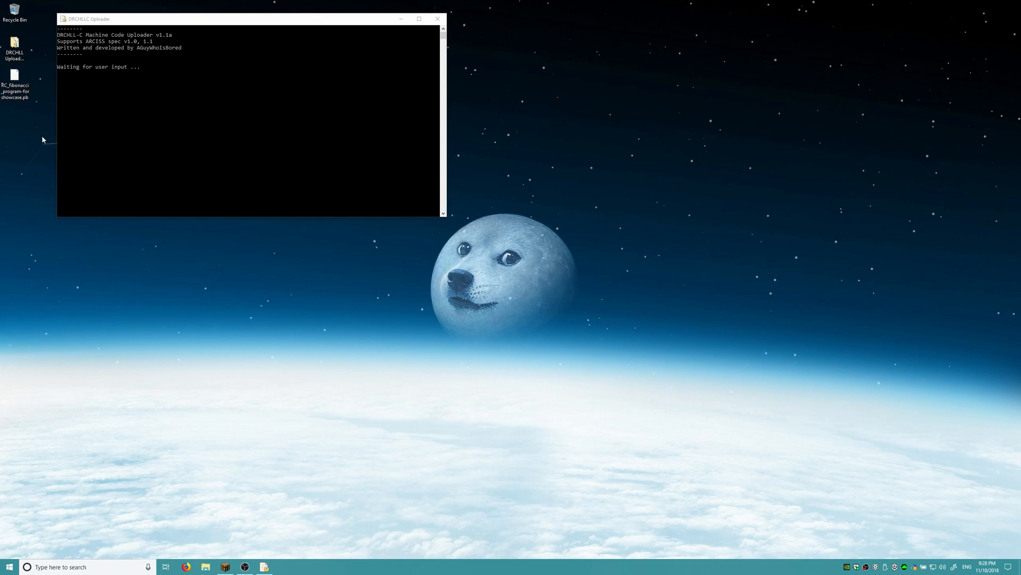
mouse_move(67, 149)
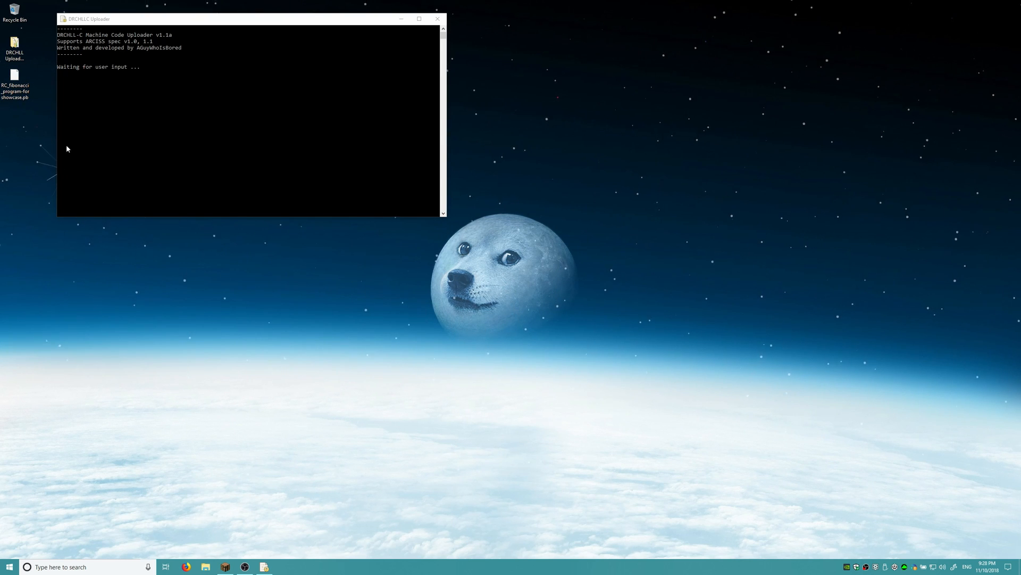
click(15, 80)
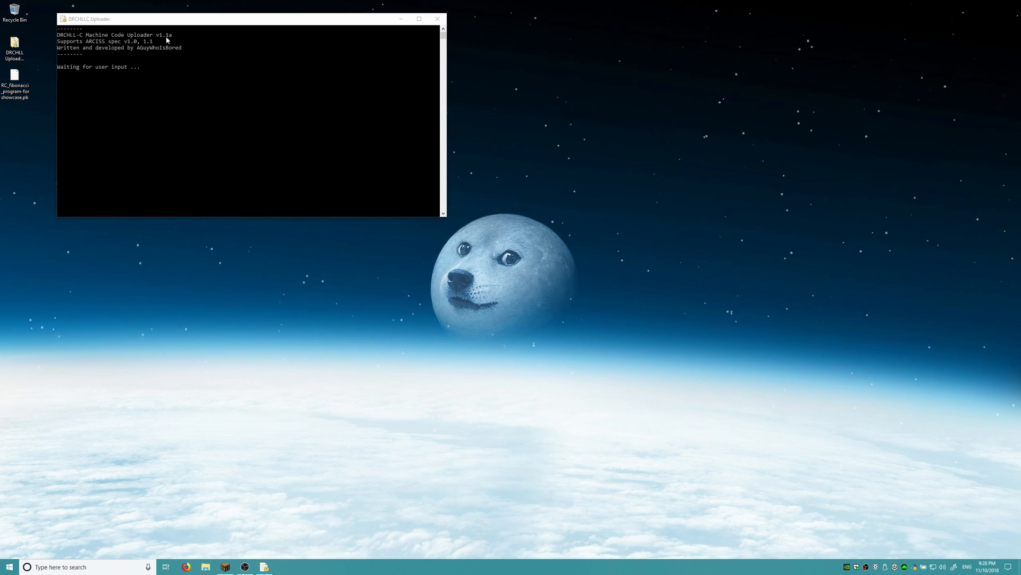
mouse_move(369, 254)
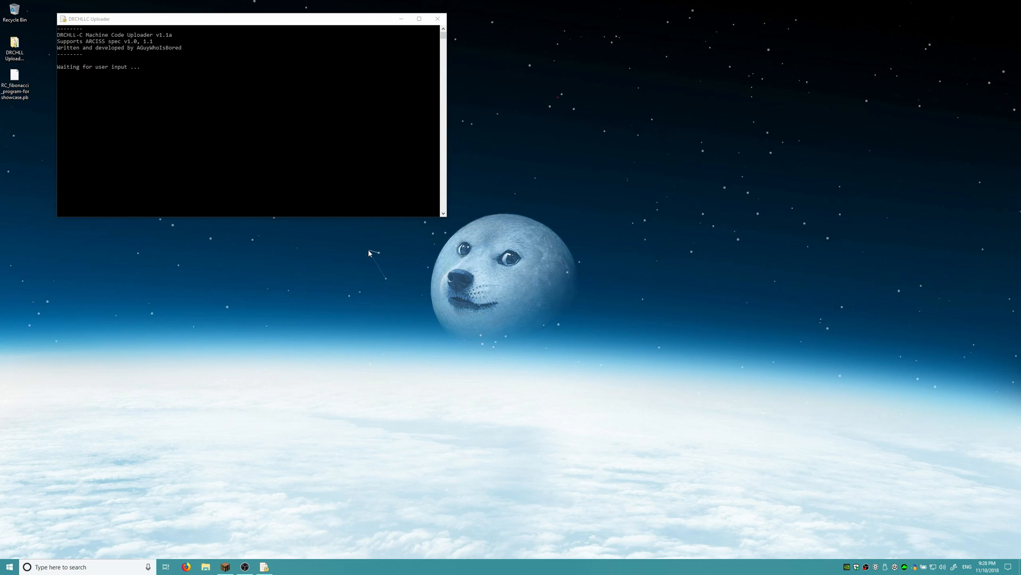
mouse_move(368, 254)
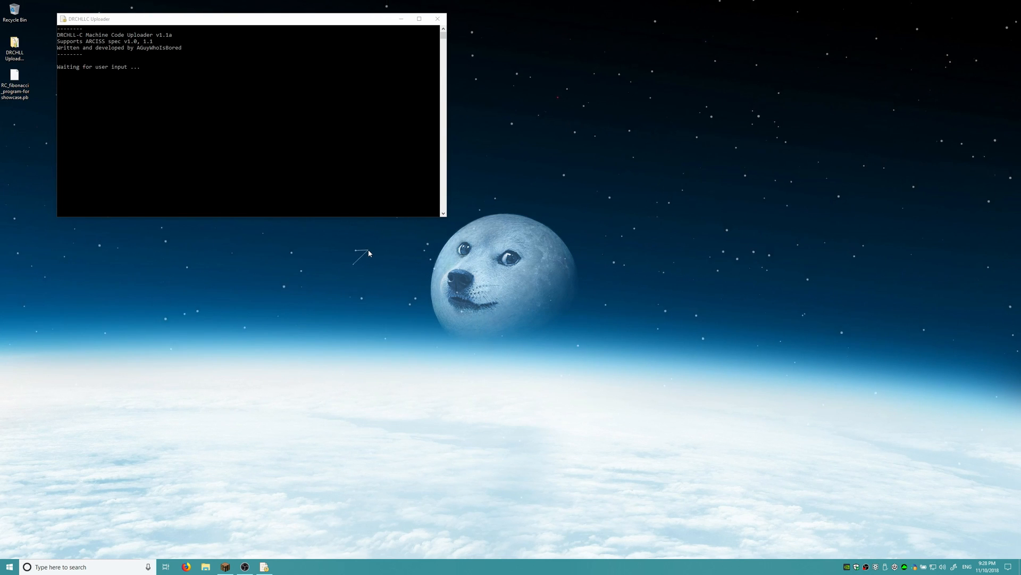
click(219, 140)
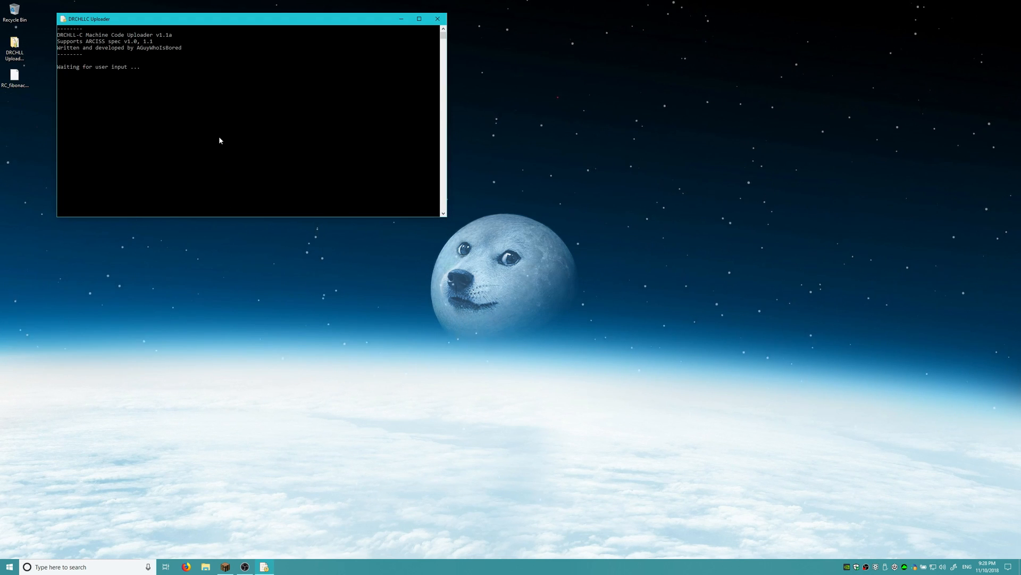
- Run the uploader on RC_fibonacci_program-forshowcase.pb with -d -c 1 -t 2 -o 9 to generate the datapack
text(-f)
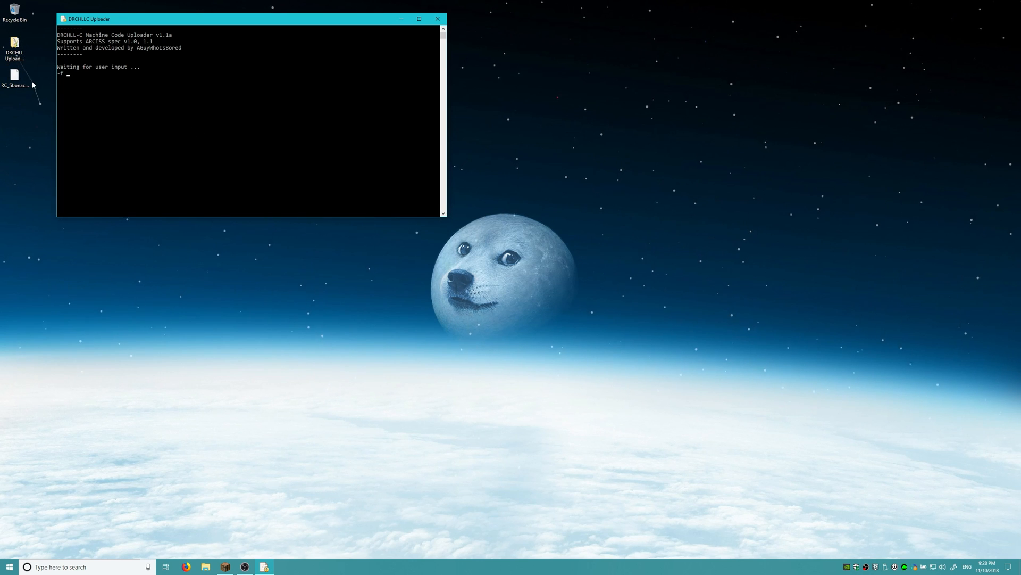
click(15, 79)
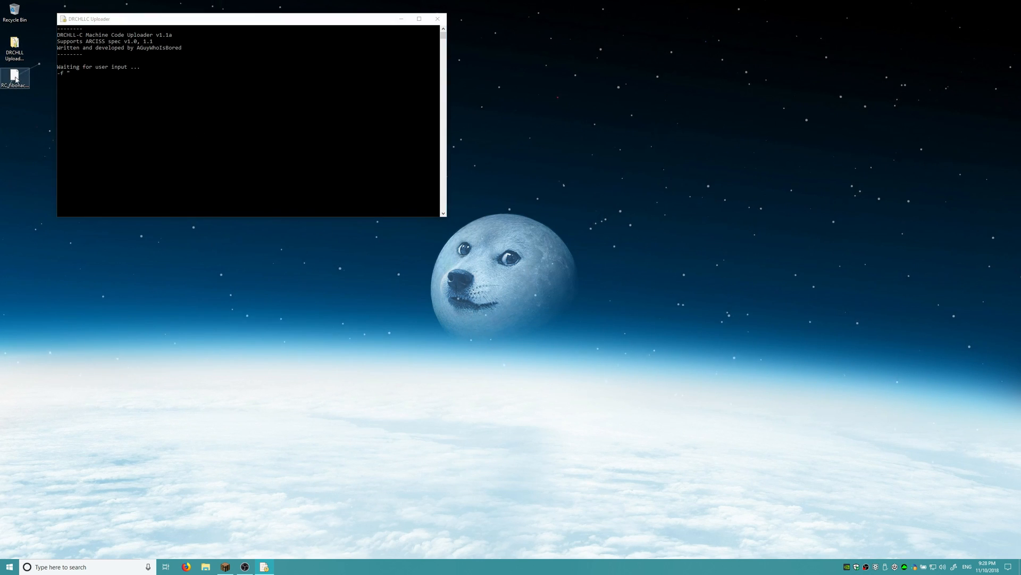
text("C:\Users\Duncan\Desktop\RC_fibonacci_program-forshowcase.pb" -d -c 1 -t 2 -)
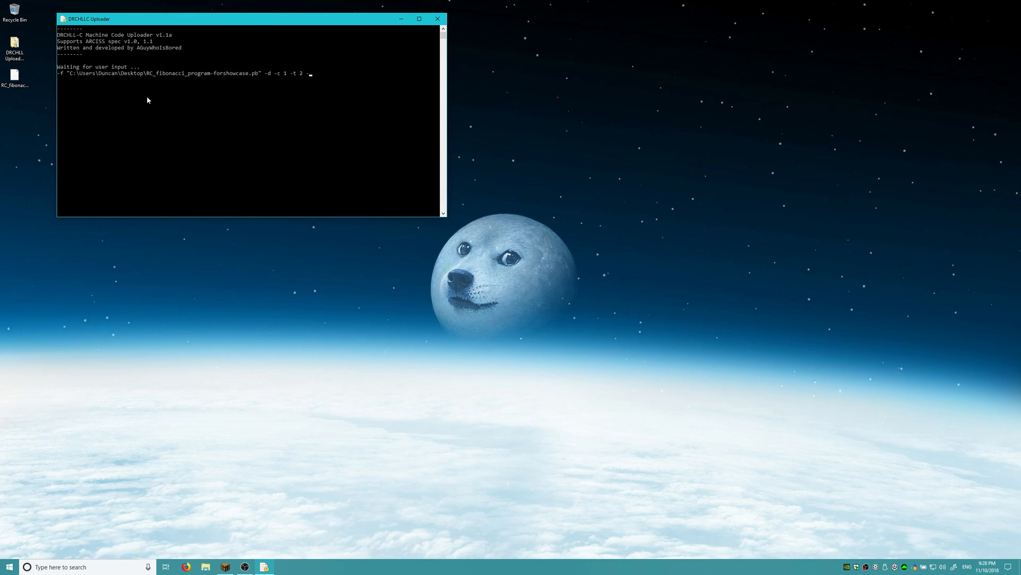
text(o 9)
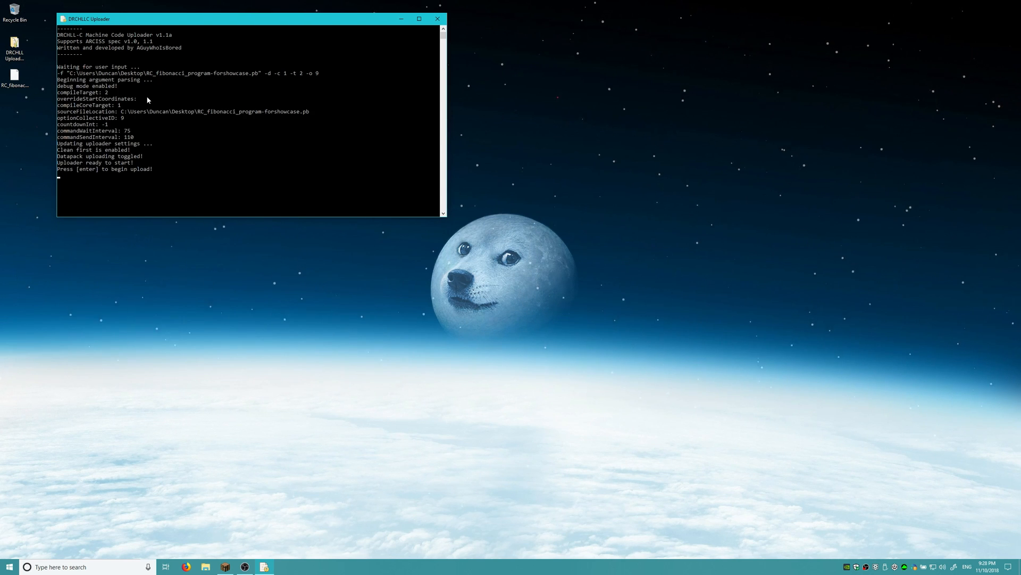
key(enter)
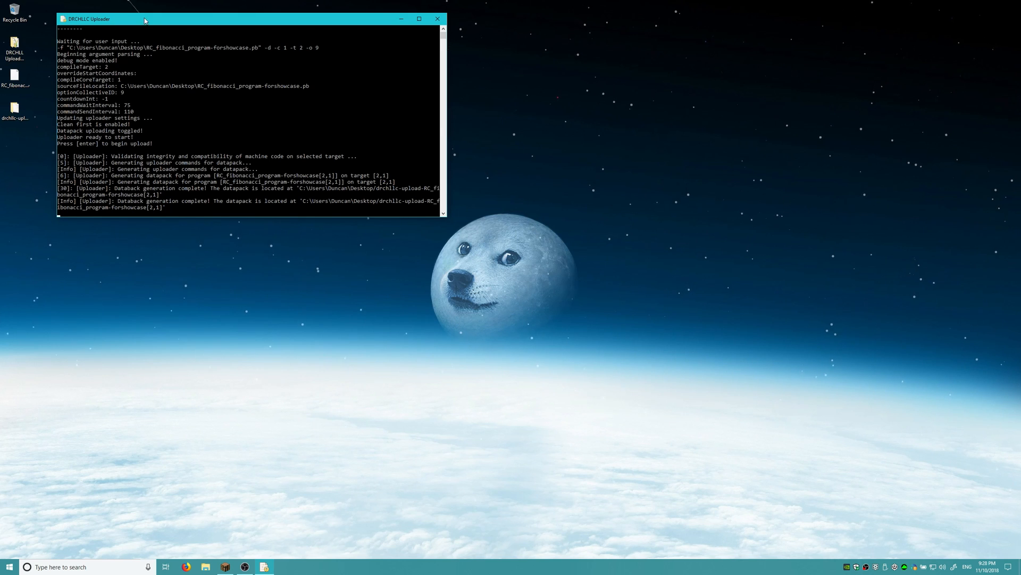
drag(99, 18, 78, 16)
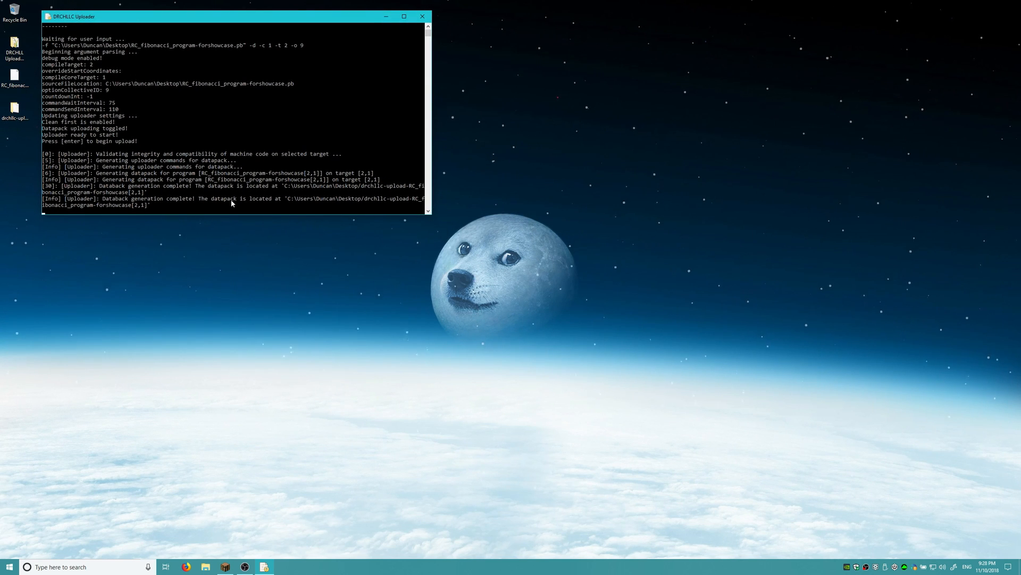
mouse_move(232, 213)
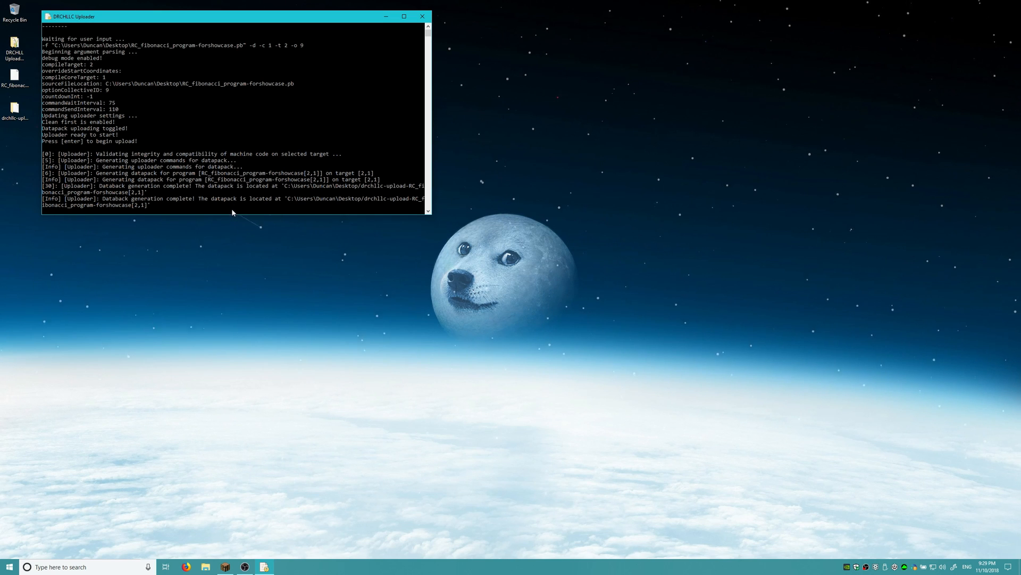
mouse_move(99, 155)
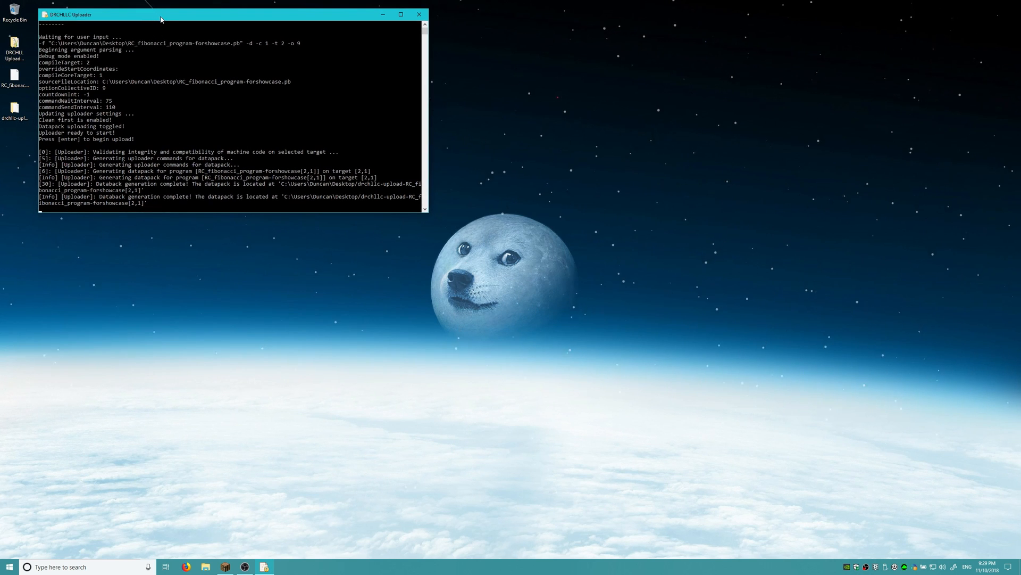
drag(161, 14, 255, 12)
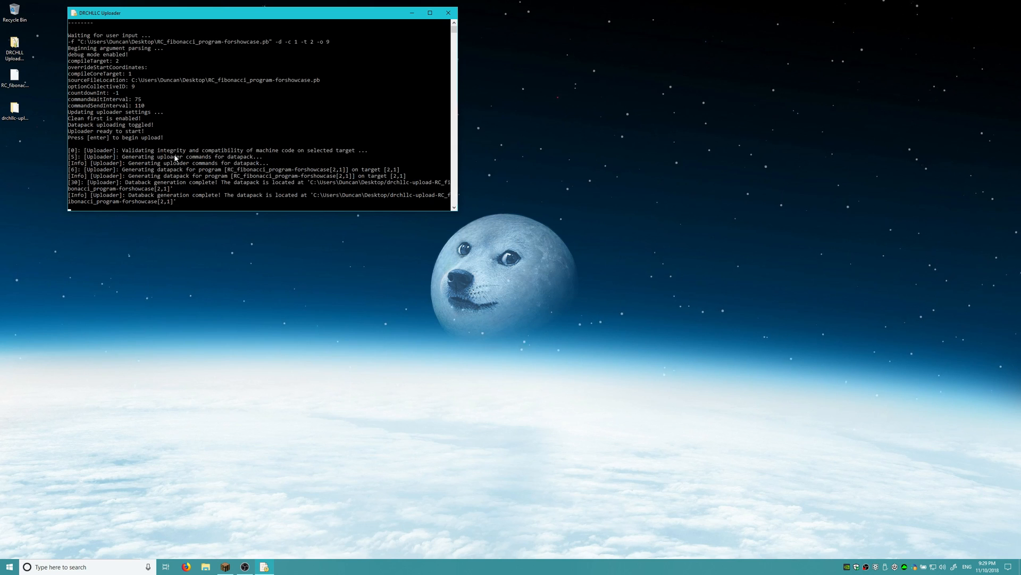
mouse_move(186, 197)
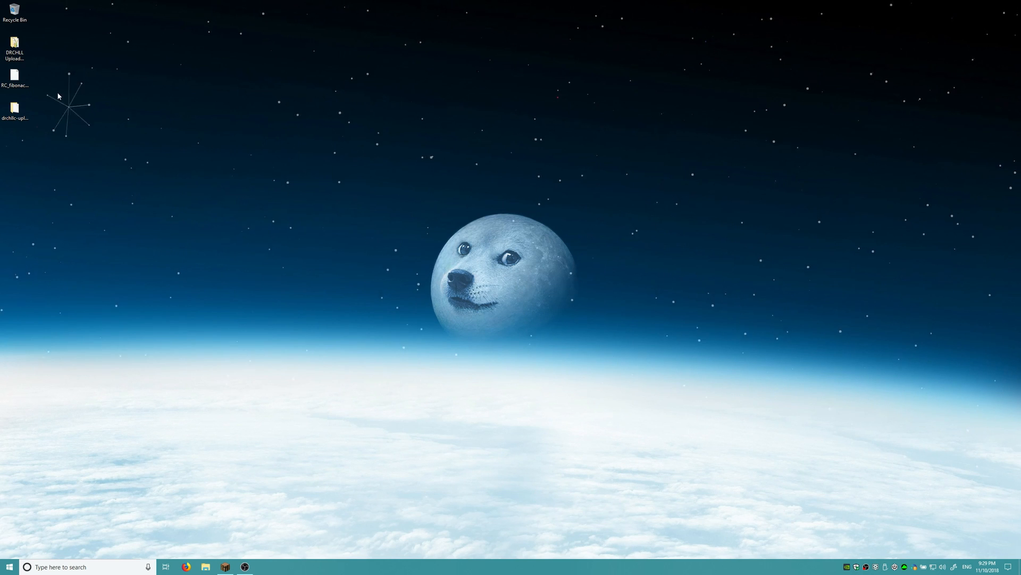
click(16, 106)
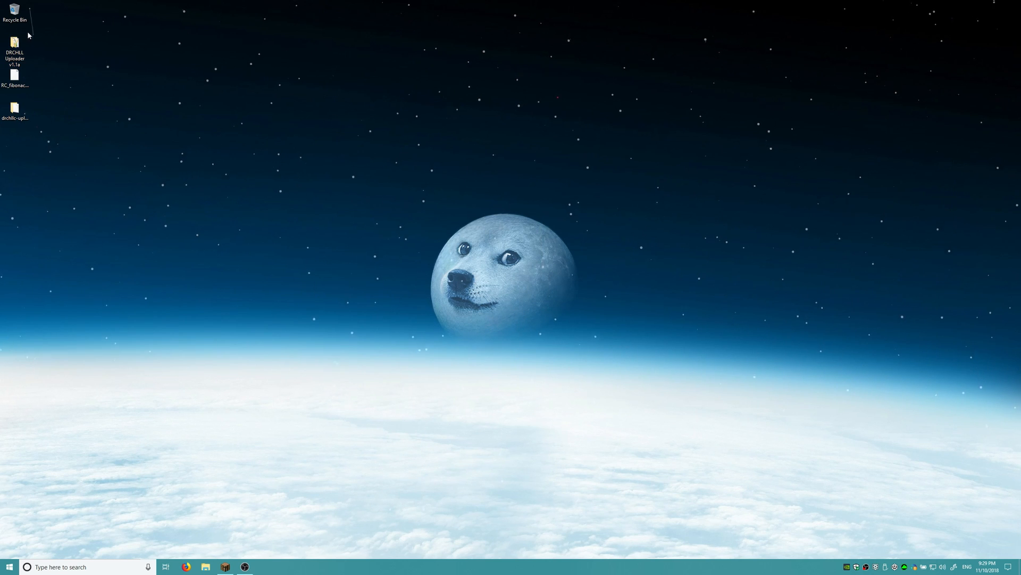
click(13, 44)
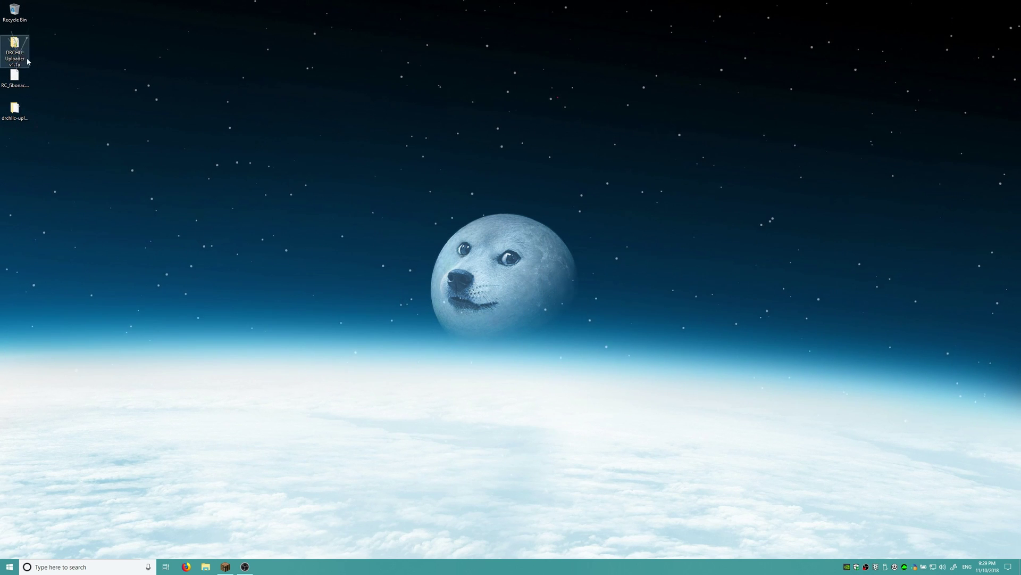
click(16, 104)
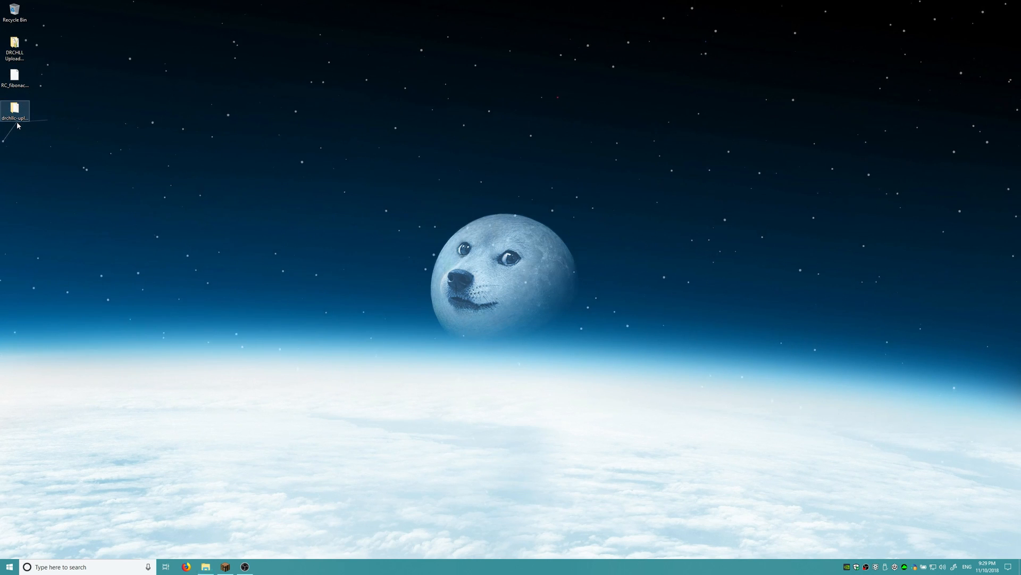
double_click(15, 103)
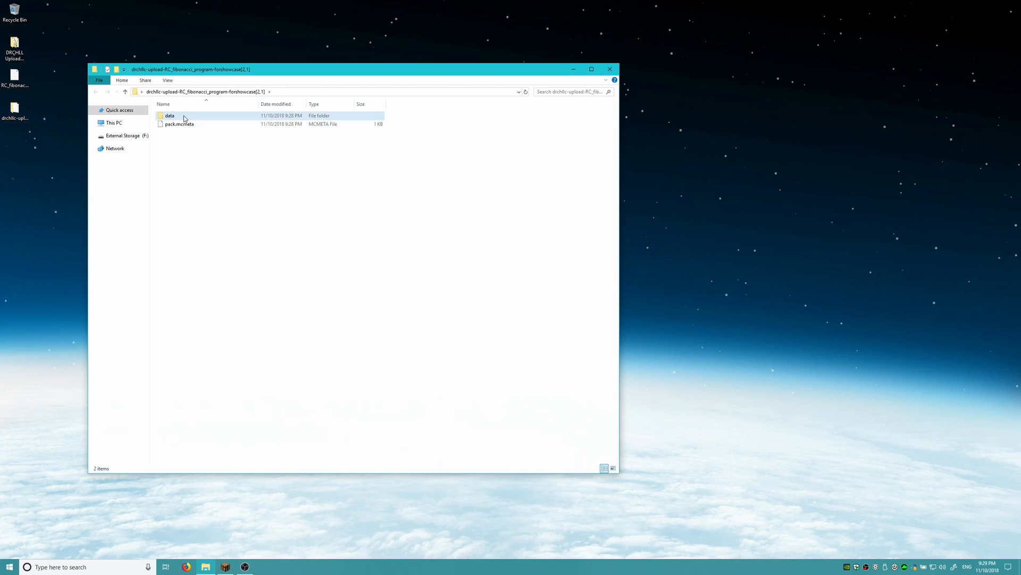
double_click(169, 115)
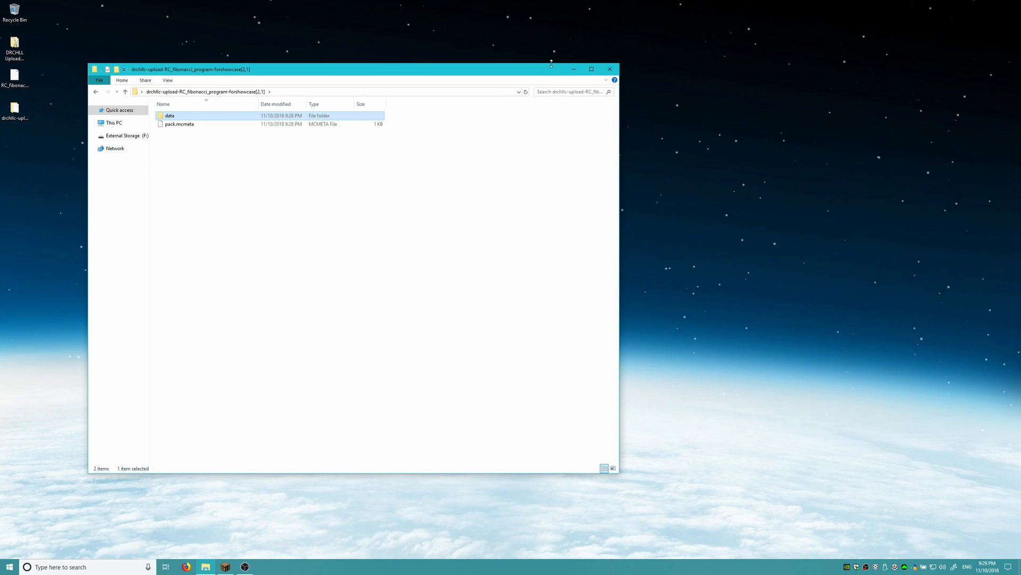
click(609, 69)
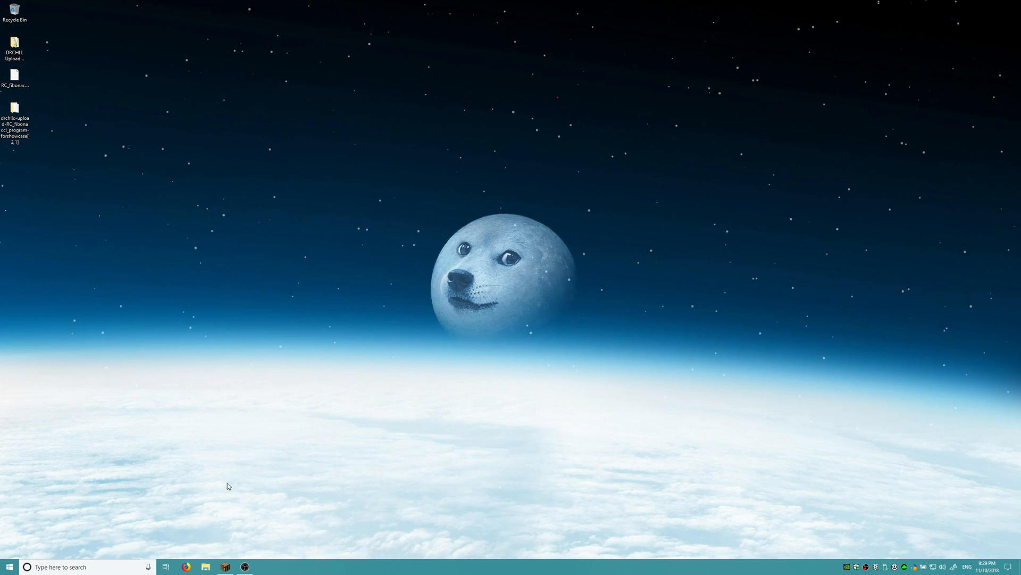
- Return to the desktop showing the generated datapack beside the uploader and Fibonacci files
click(226, 566)
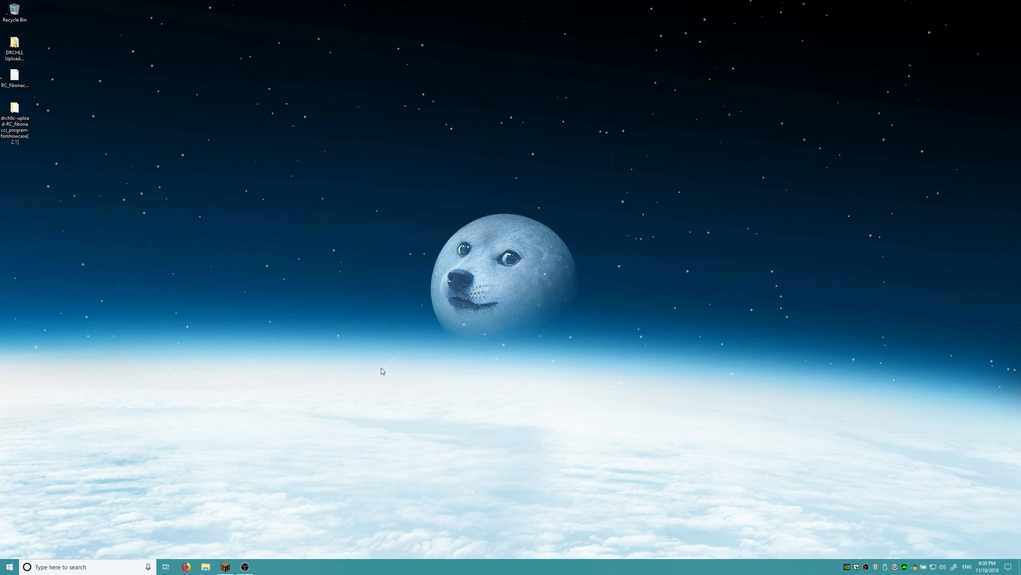
mouse_move(219, 241)
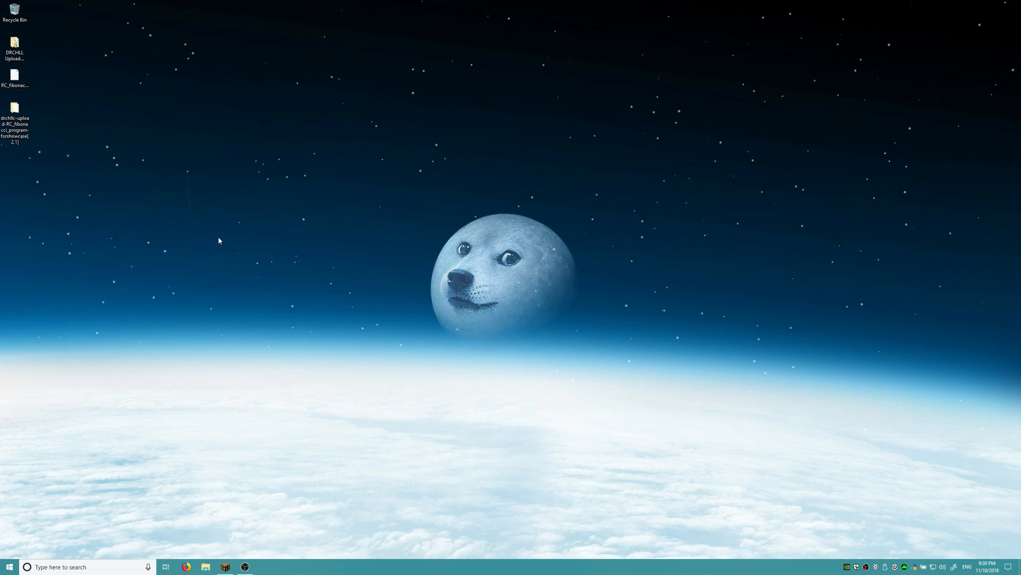
mouse_move(234, 260)
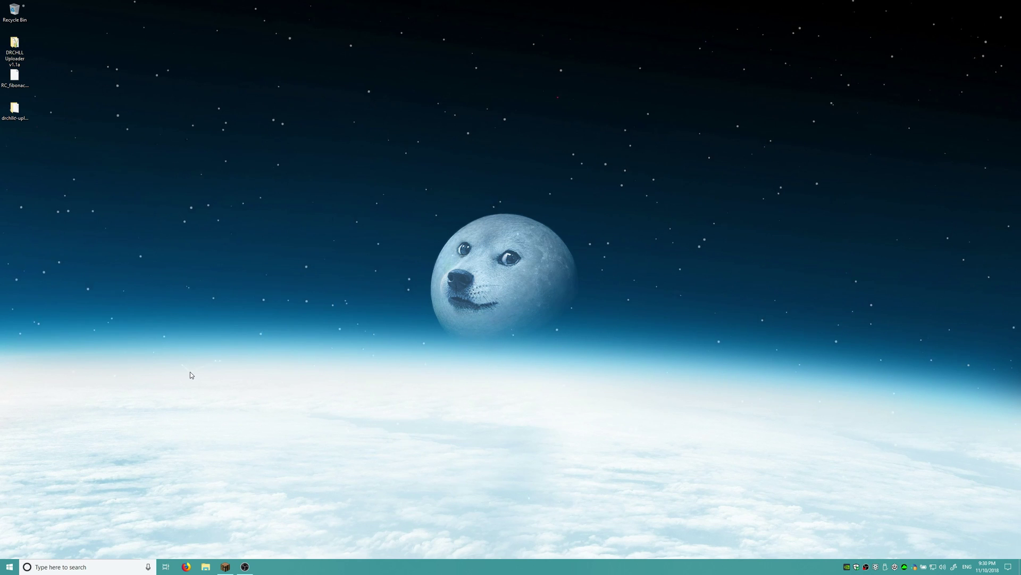
- Put the Fibonacci datapack into Redstone Computer v4_0-final-uploaderdebug\datapacks and close Explorer
key(Win+r)
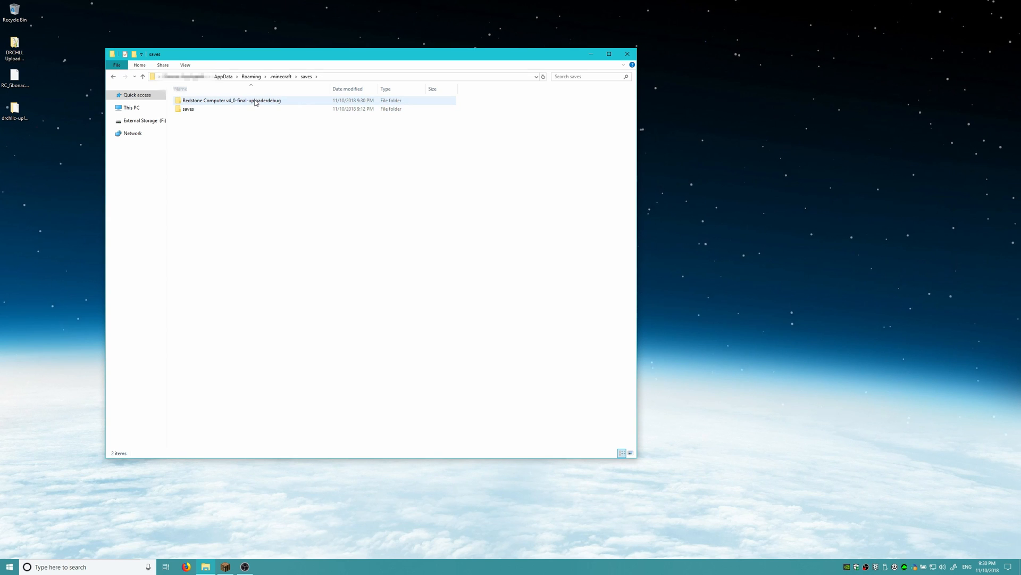
double_click(232, 100)
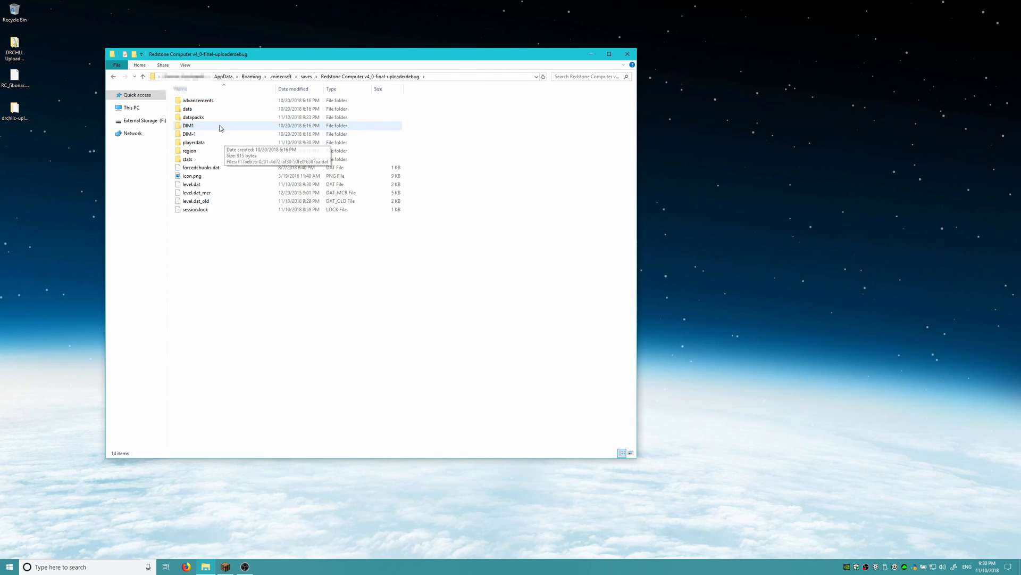
double_click(193, 117)
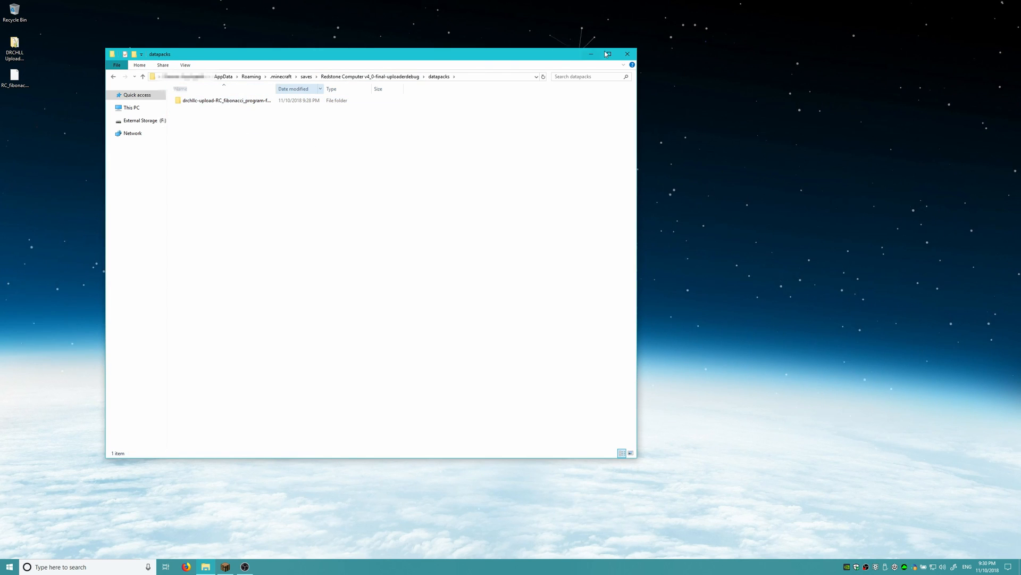
click(626, 54)
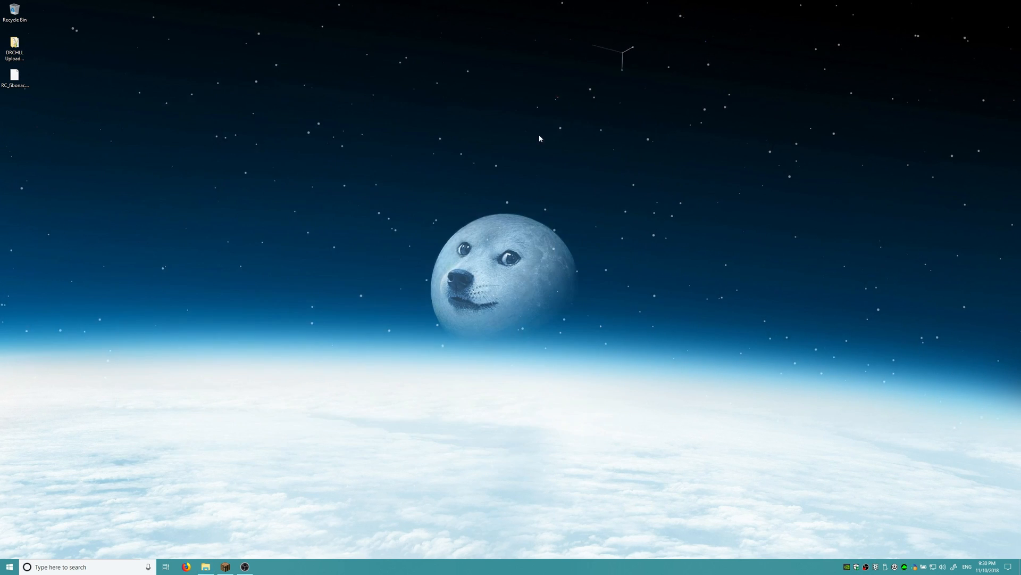
- Switch back to Minecraft and run /reload to load the new datapack
click(225, 567)
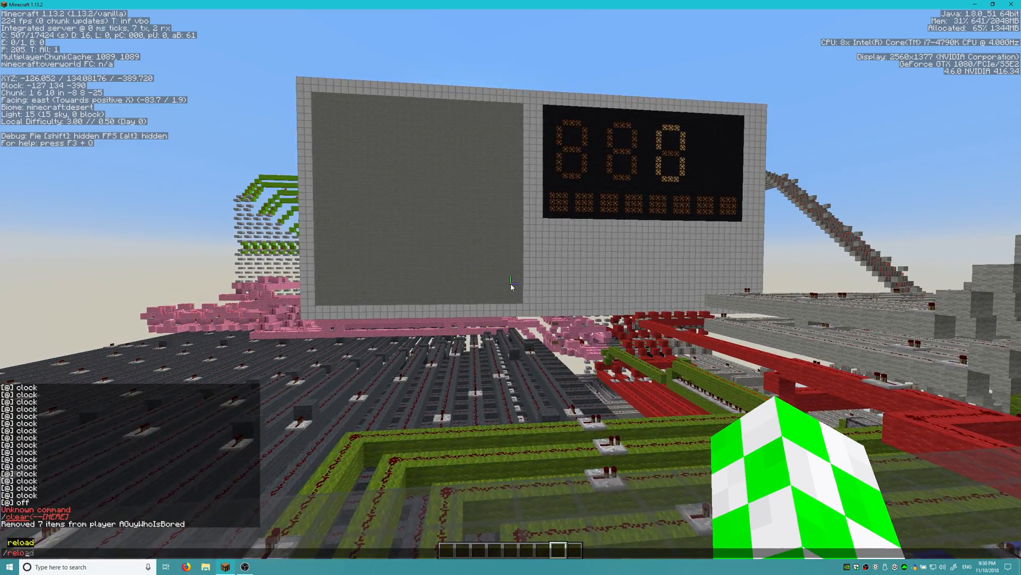
key(enter)
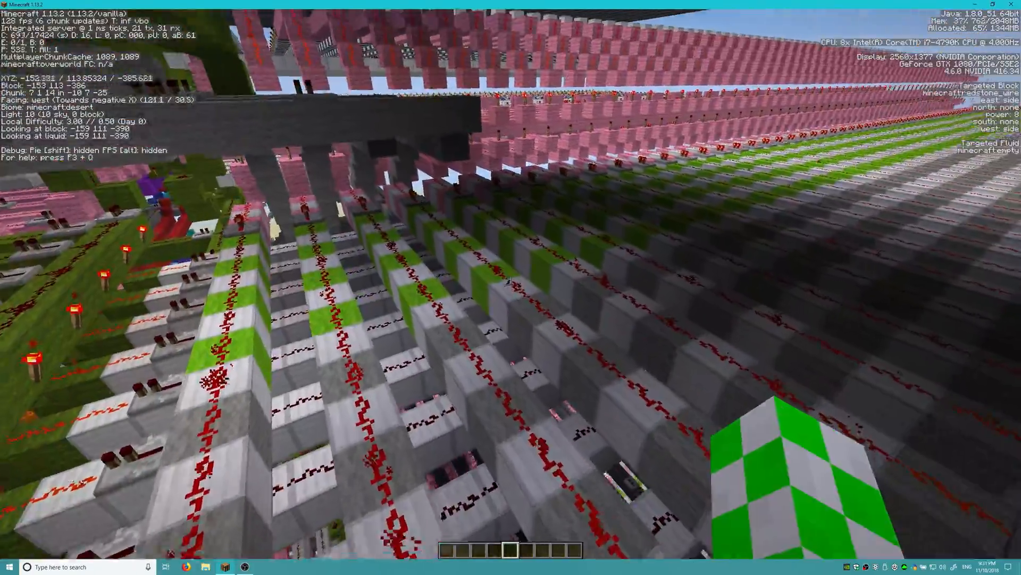
mouse_move(511, 280)
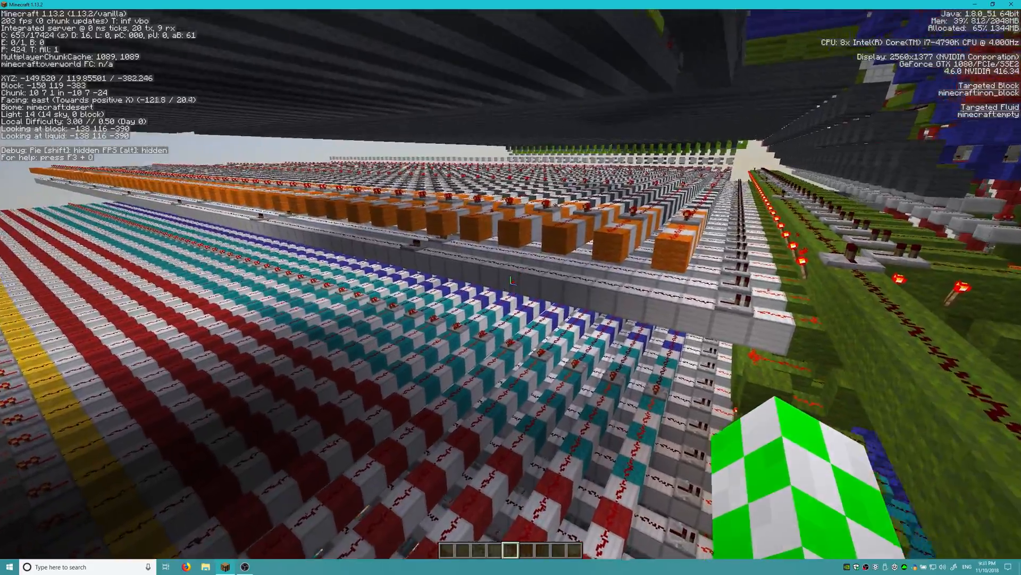
key(e)
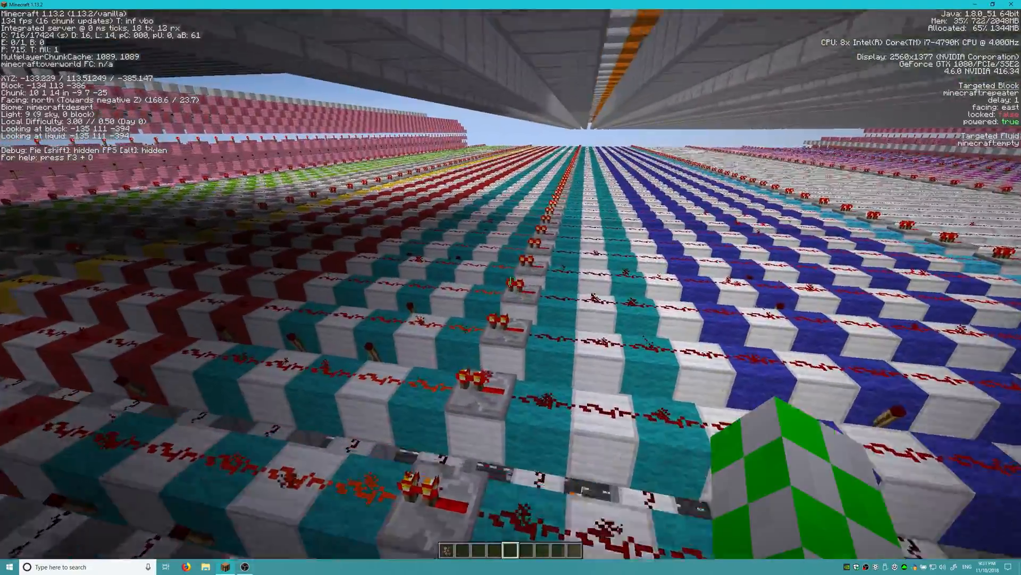
mouse_move(511, 287)
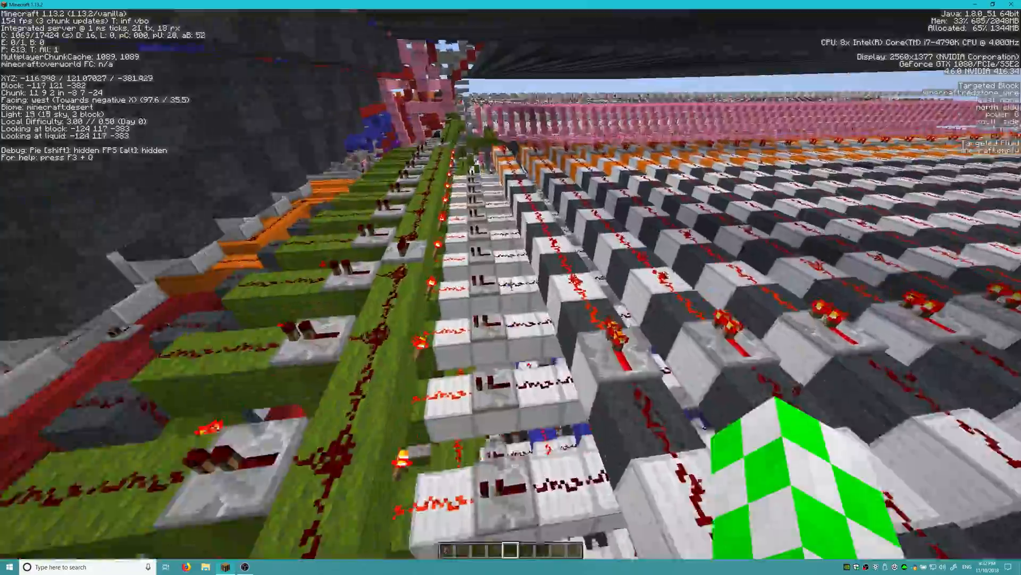
mouse_move(511, 288)
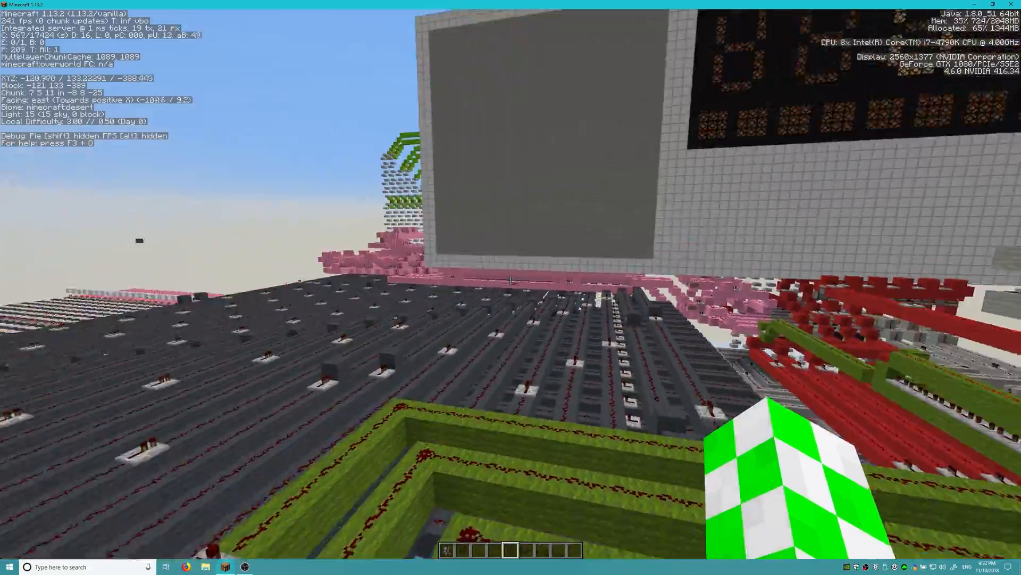
mouse_move(511, 287)
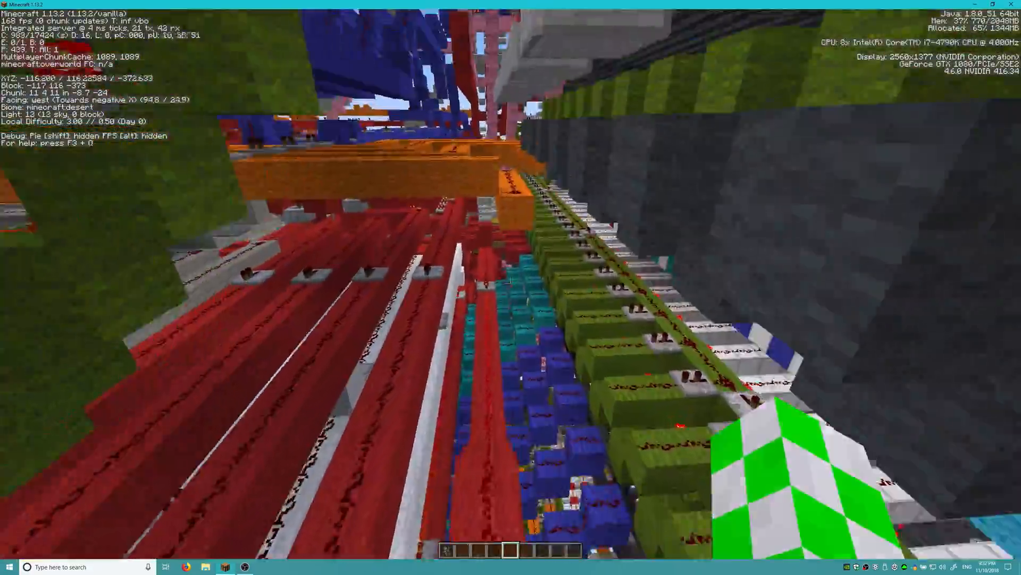
mouse_move(510, 287)
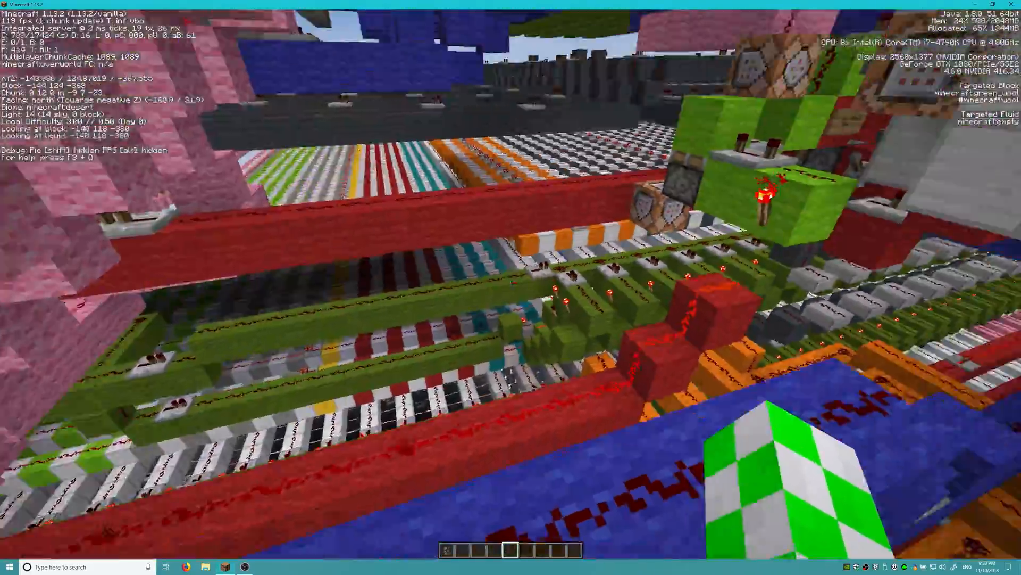
mouse_move(511, 288)
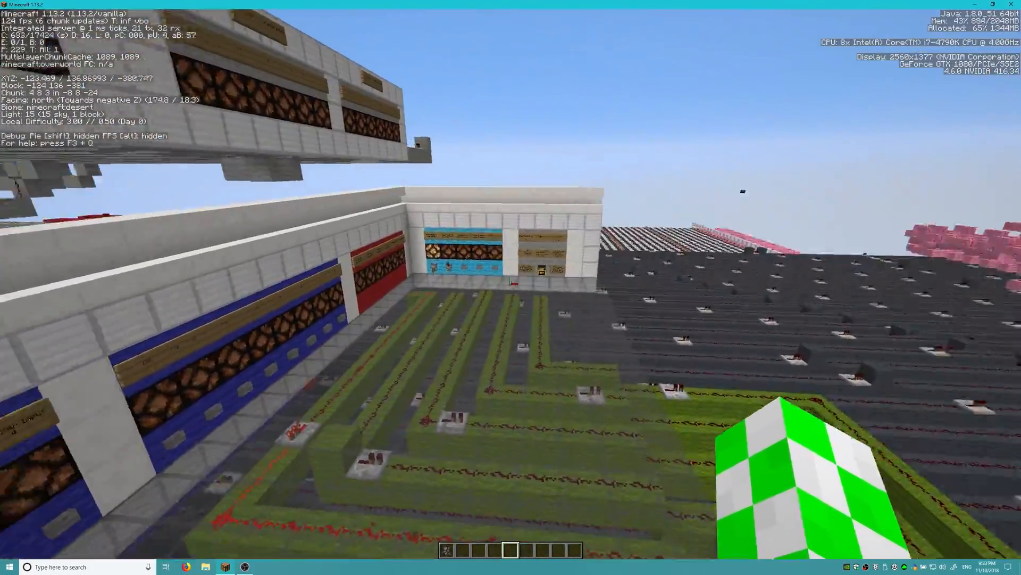
mouse_move(511, 288)
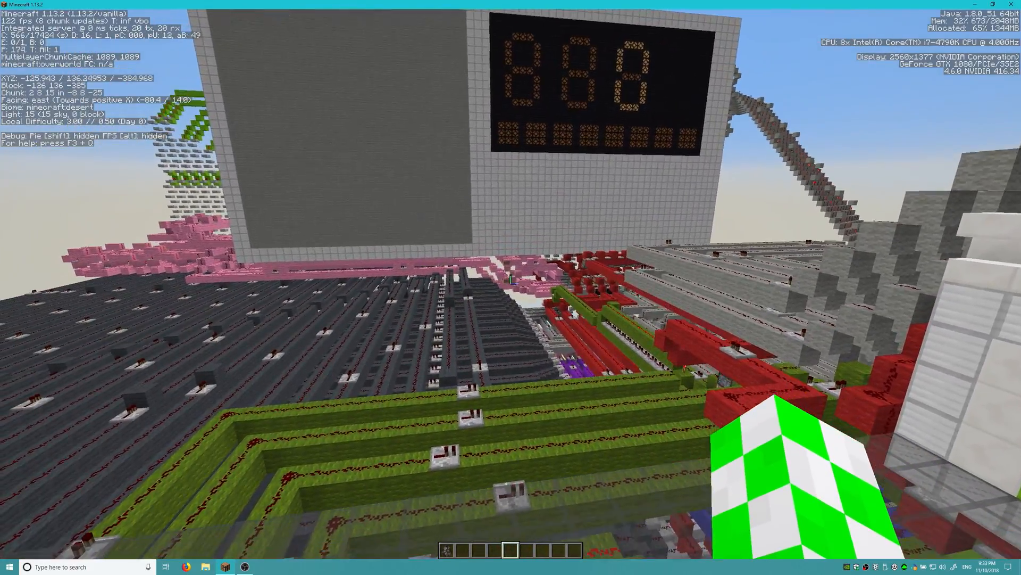
mouse_move(511, 280)
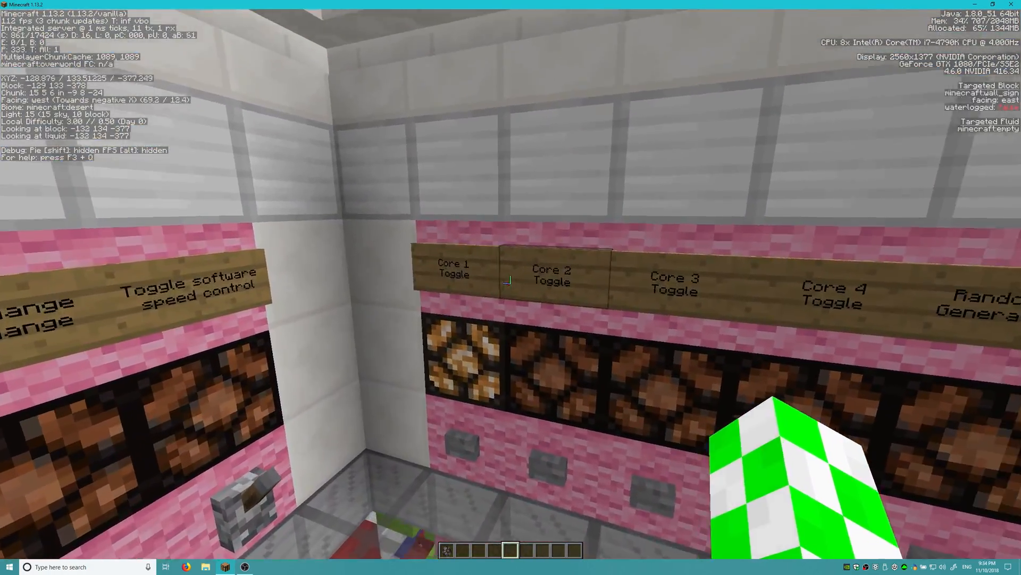
mouse_move(509, 280)
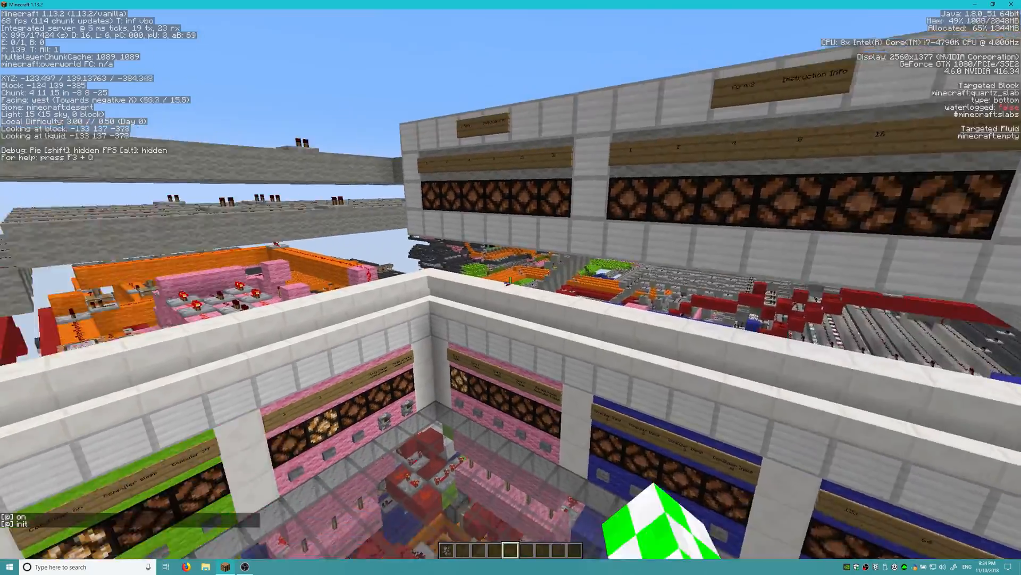
mouse_move(511, 280)
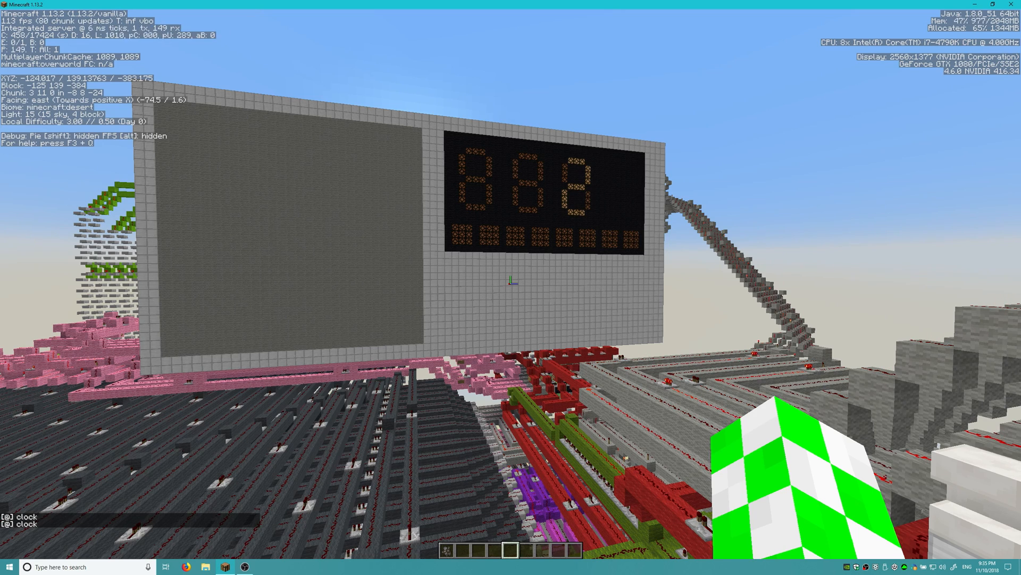
key(w)
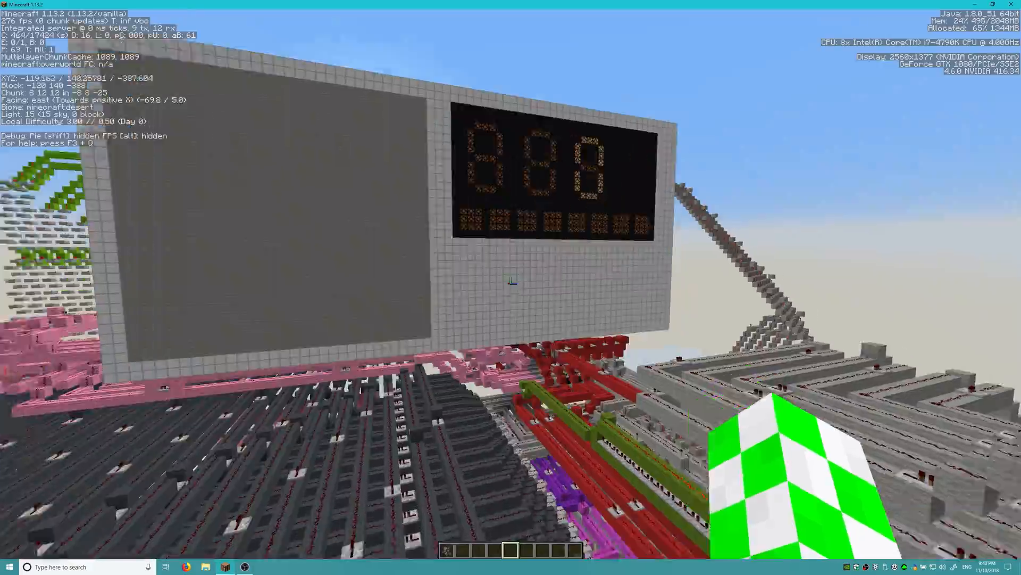
mouse_move(511, 280)
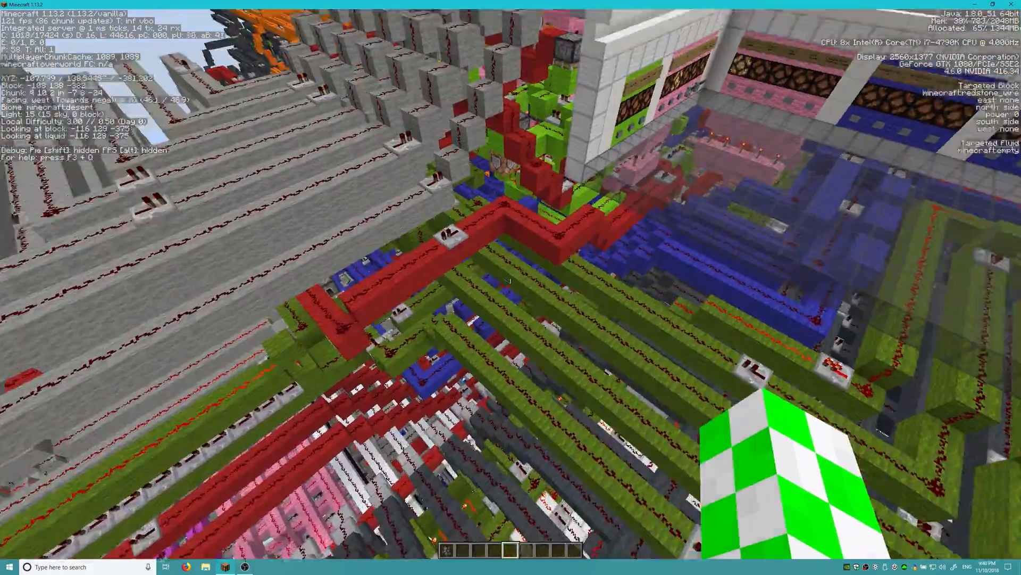
mouse_move(511, 280)
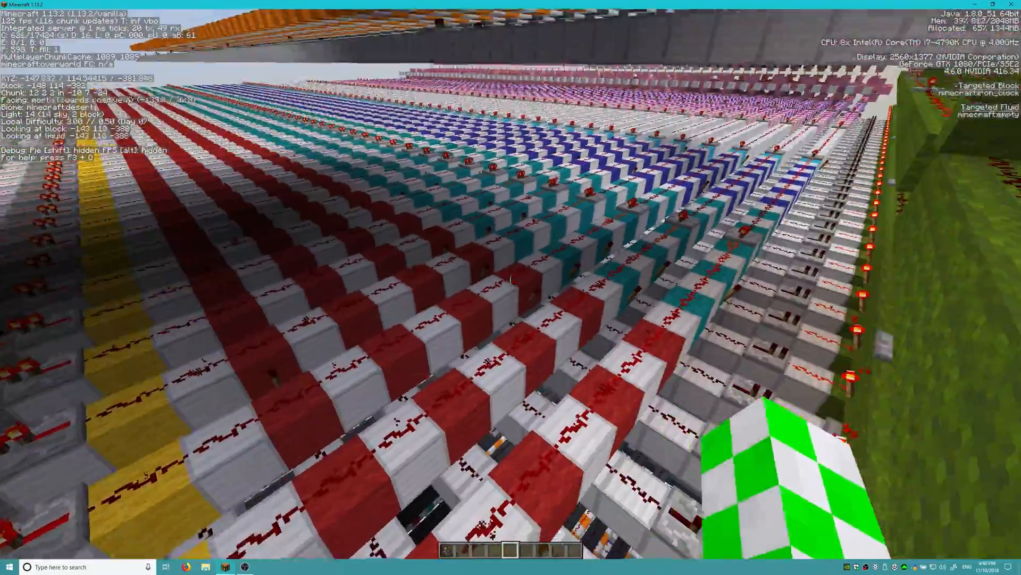
mouse_move(513, 279)
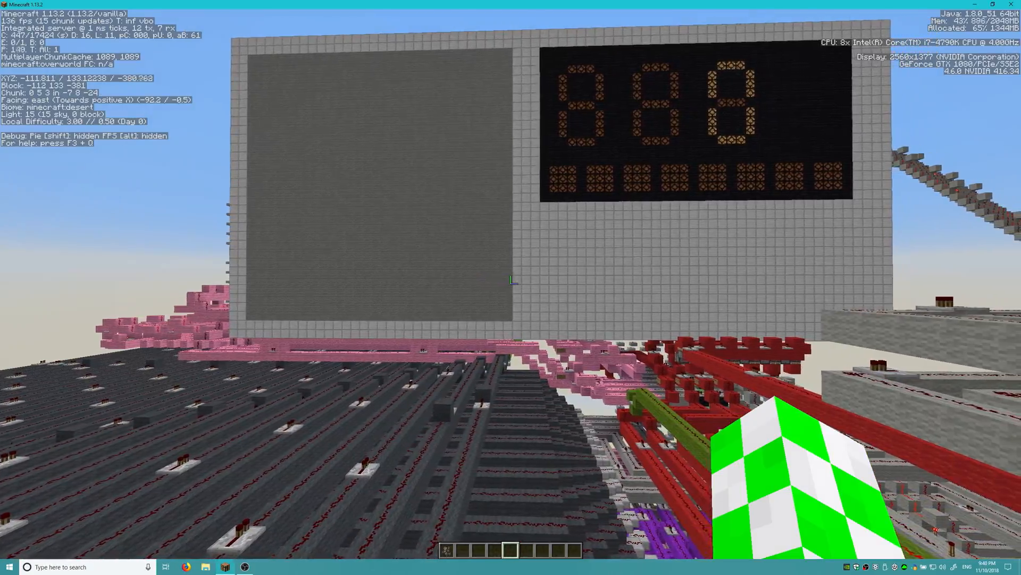
mouse_move(512, 281)
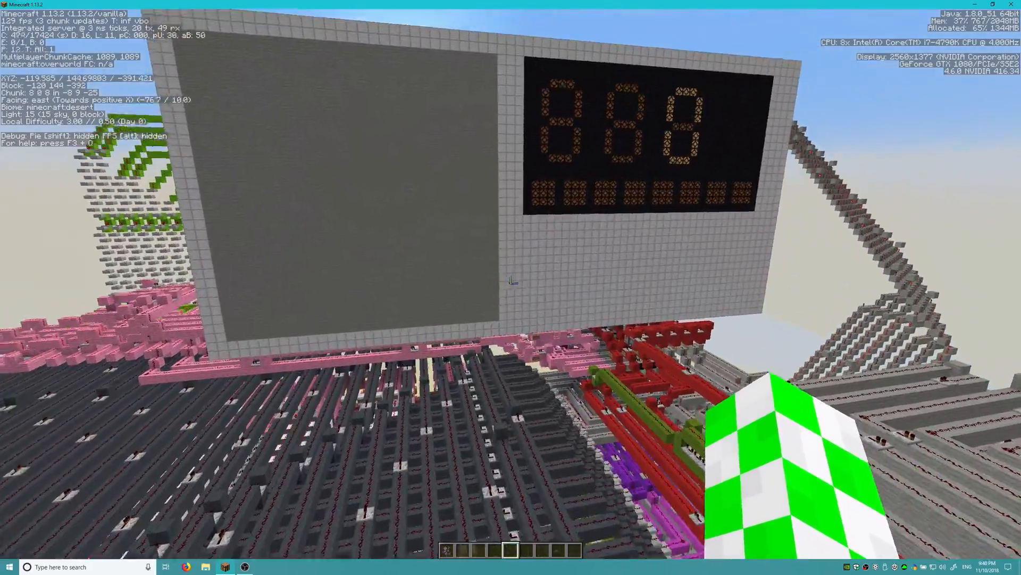
mouse_move(510, 278)
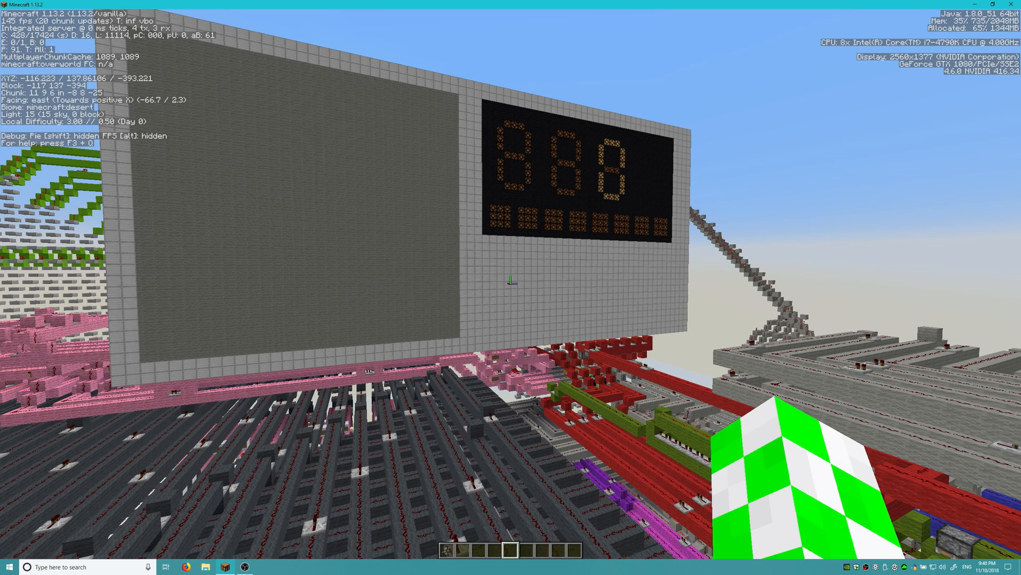
mouse_move(511, 280)
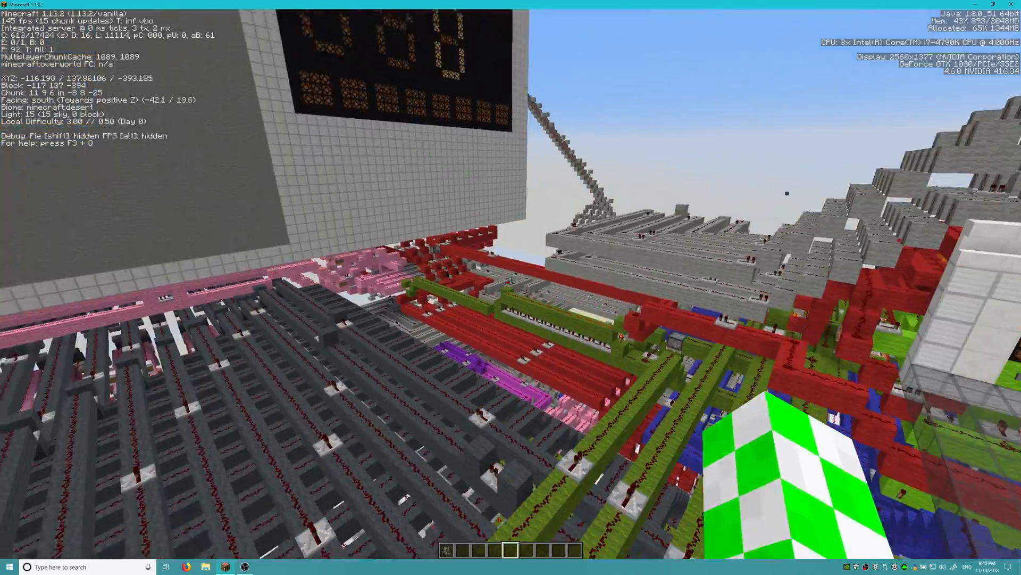